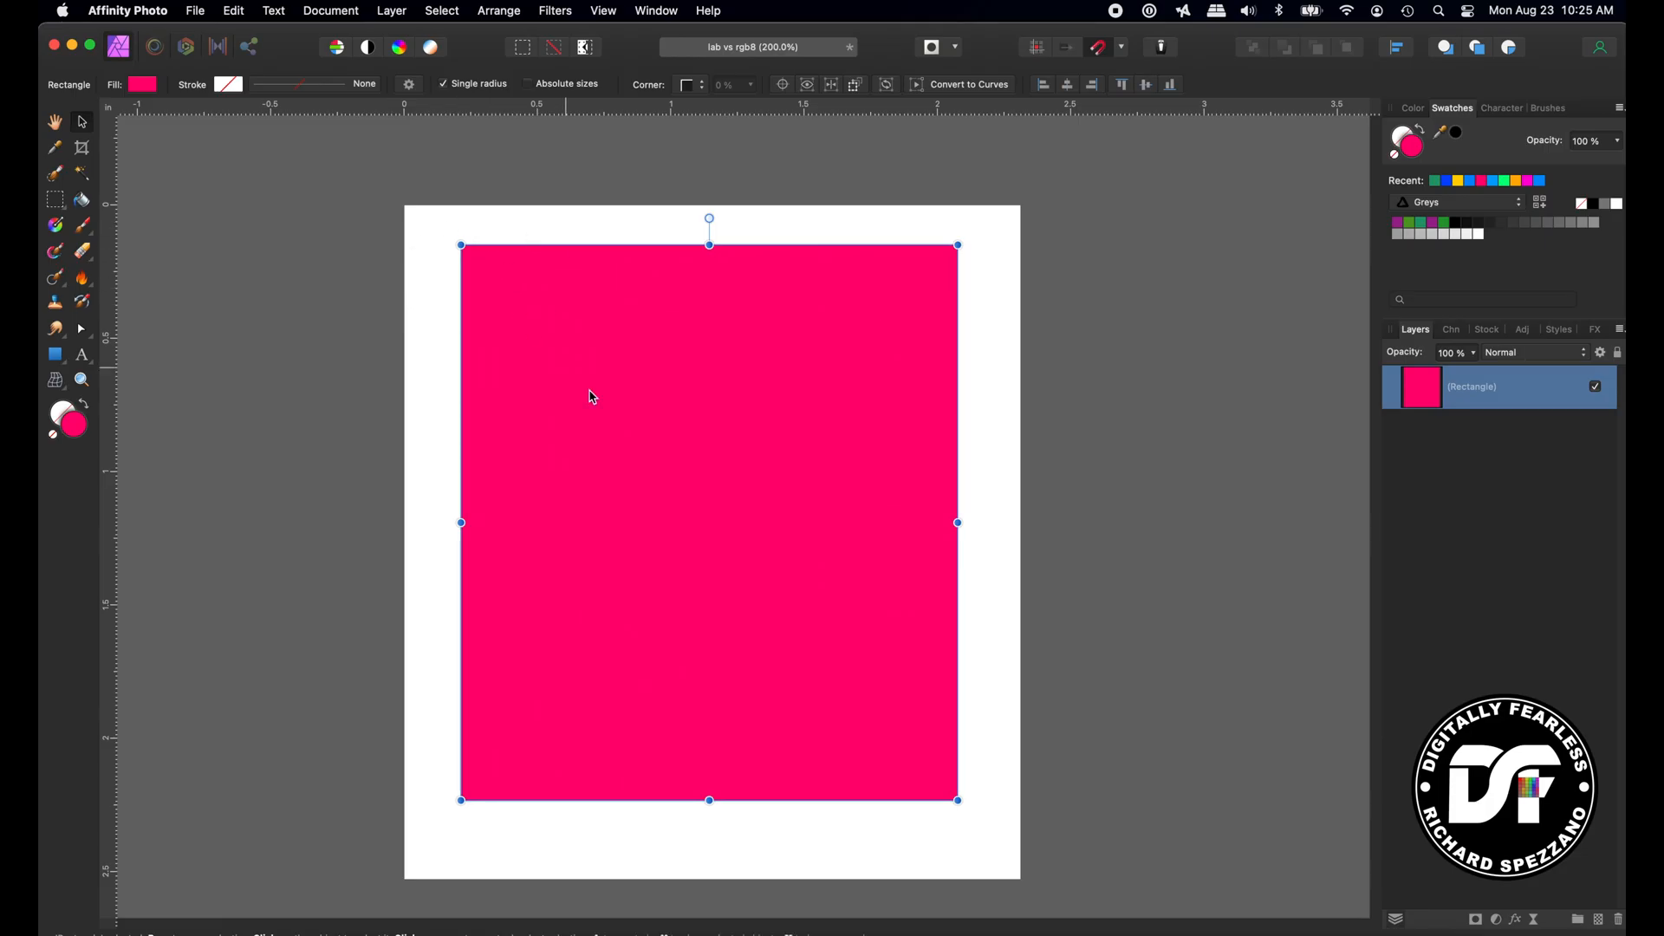
{"action": "mouse_move", "coordinate": [899, 437]}
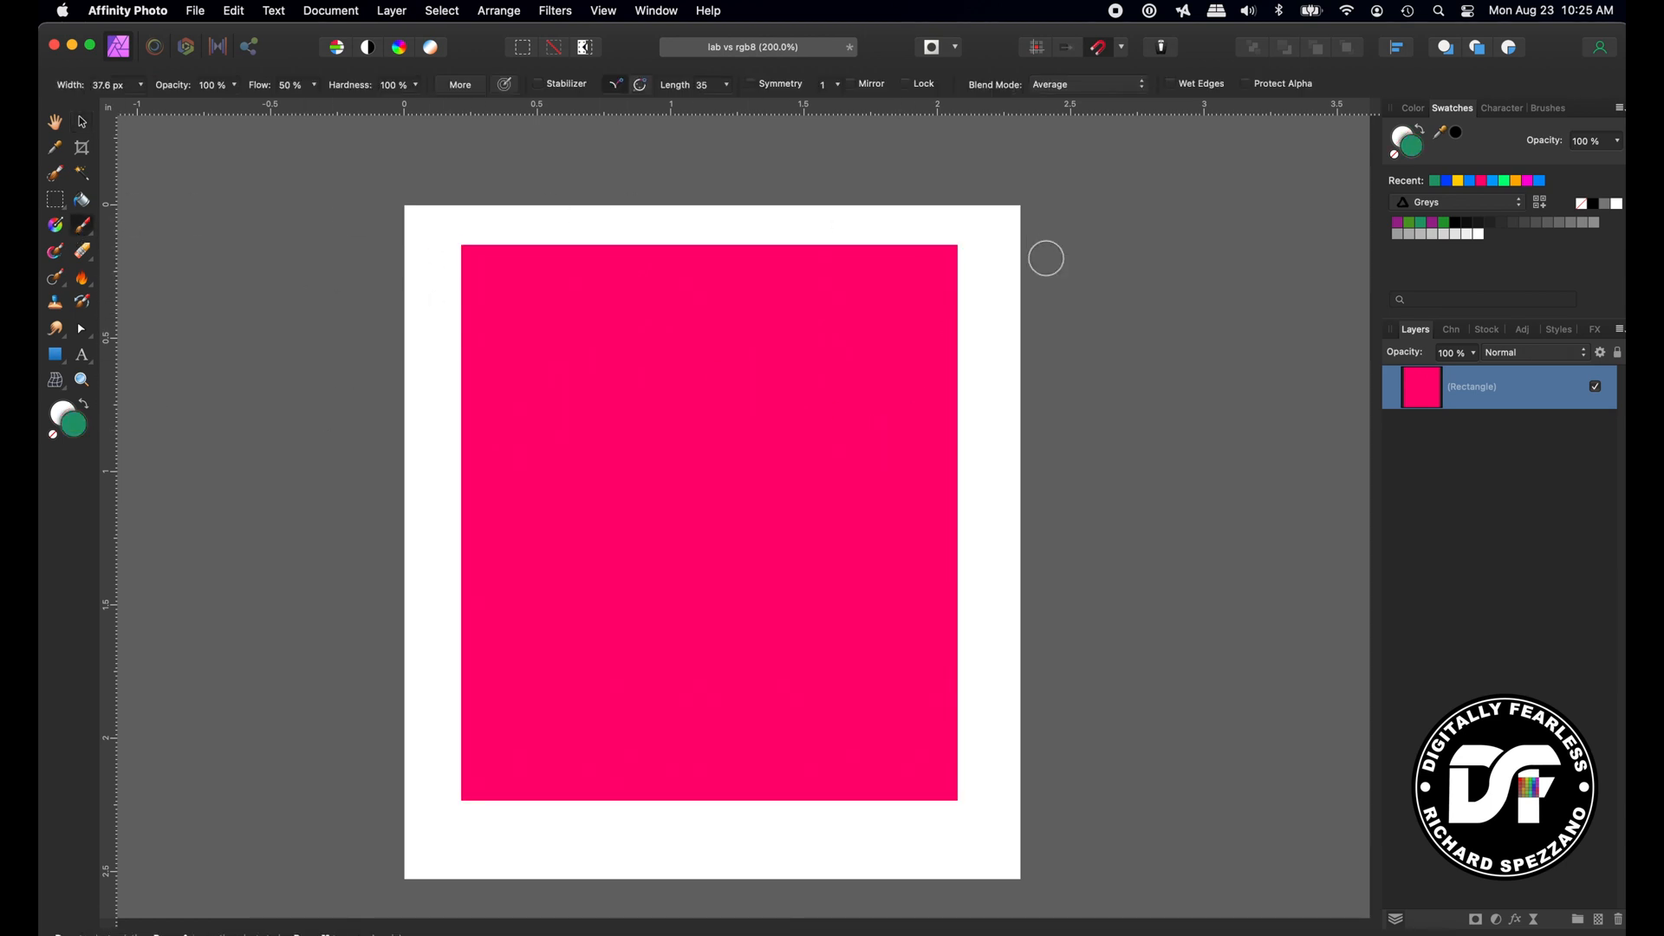
Step: Choose the Chisel Shaped Oil brush and bring up the colour sliders for green paint
{"action": "left_click", "coordinate": [1547, 108]}
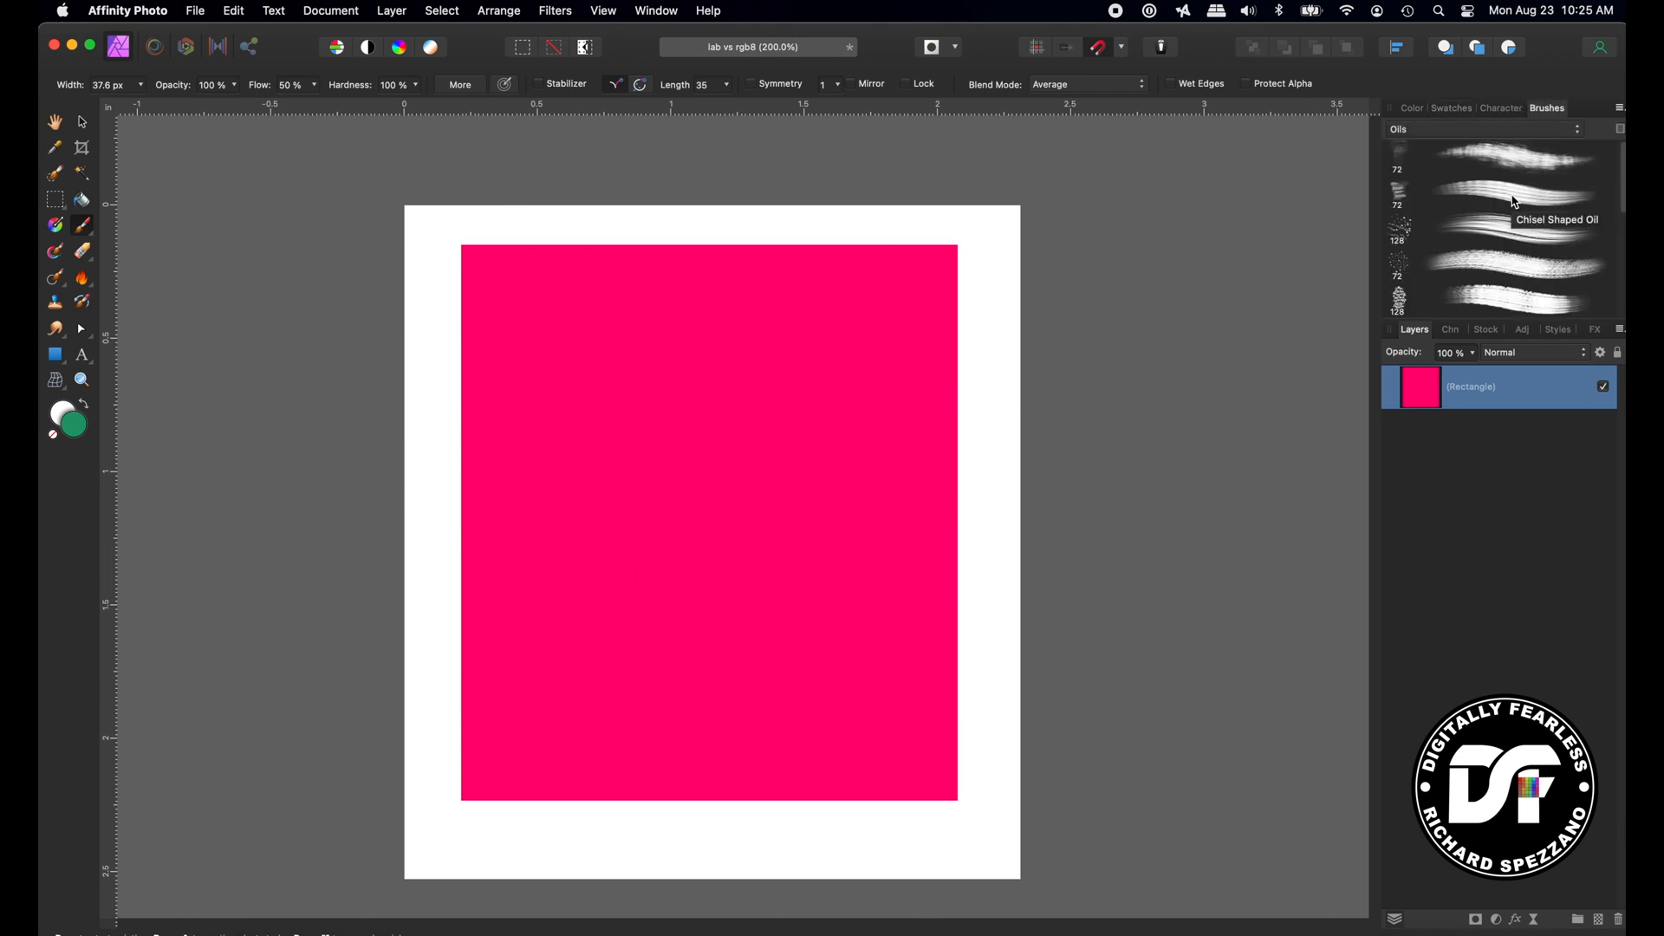
{"action": "left_click", "coordinate": [1514, 193]}
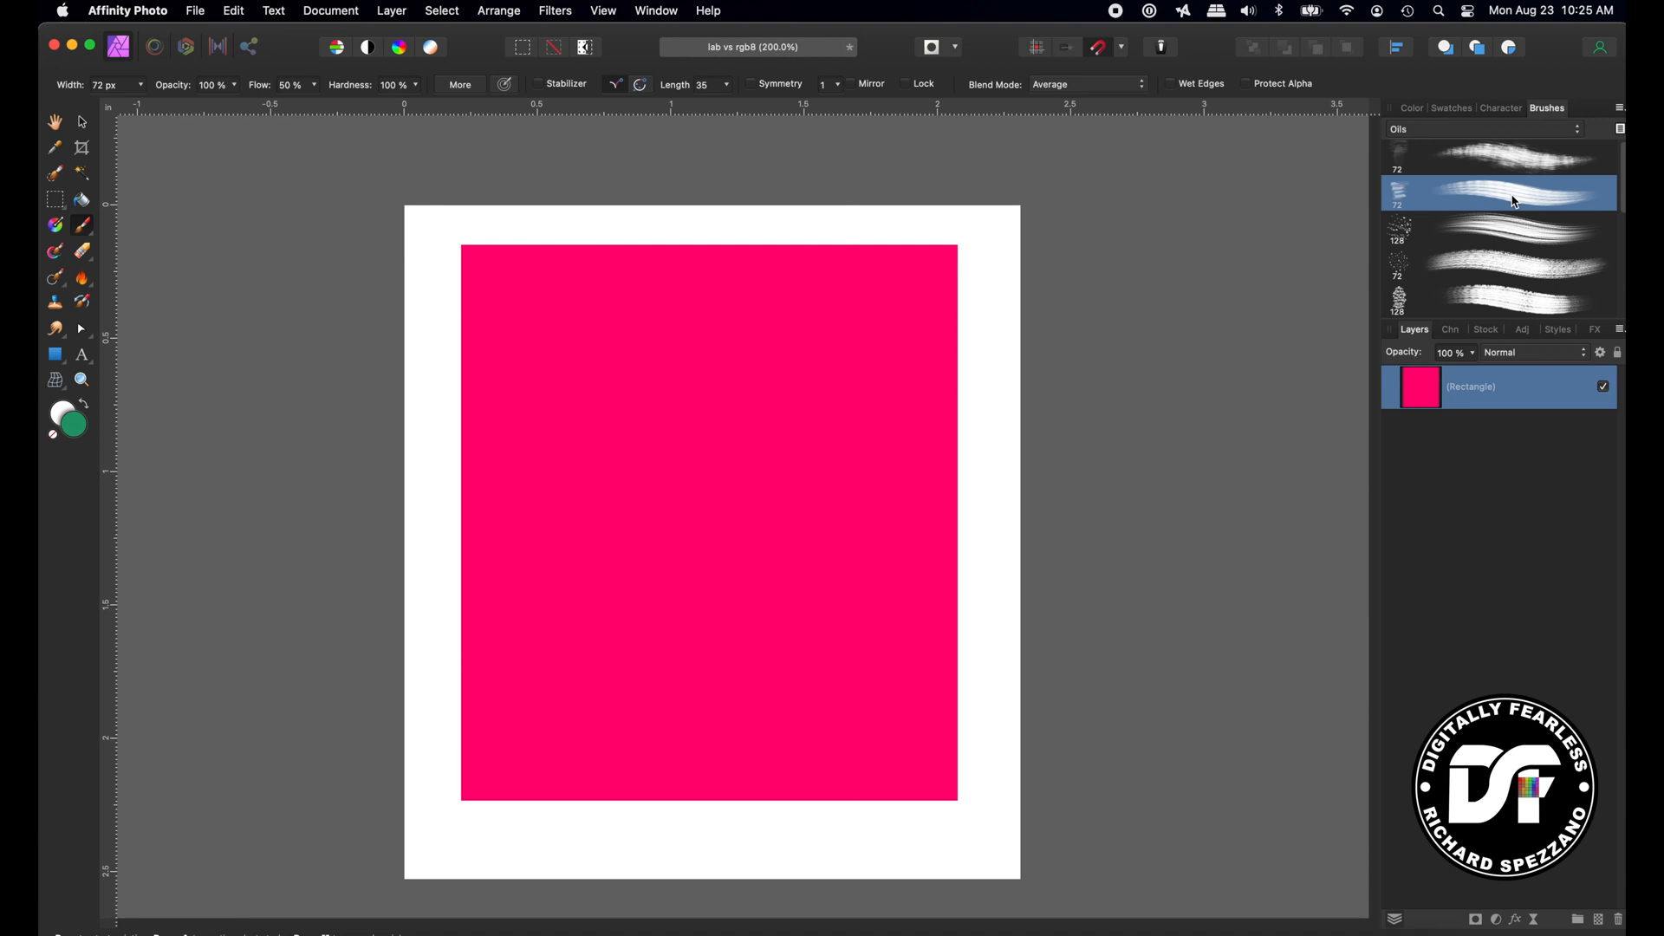
{"action": "left_click", "coordinate": [1412, 108]}
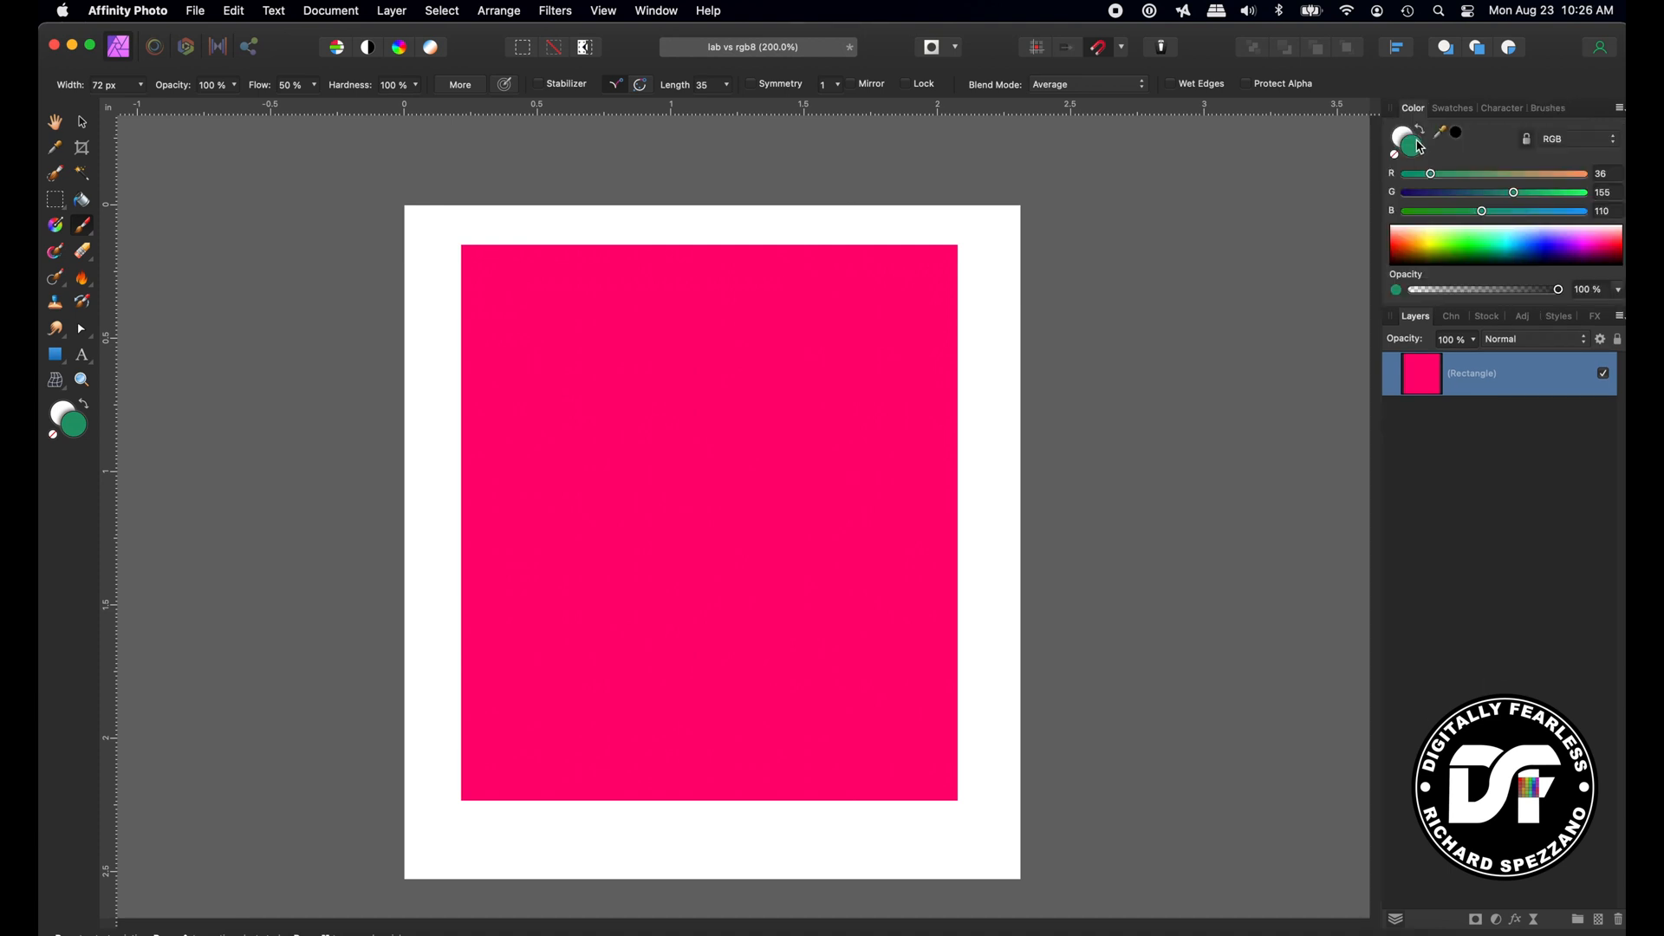
{"action": "mouse_move", "coordinate": [563, 364]}
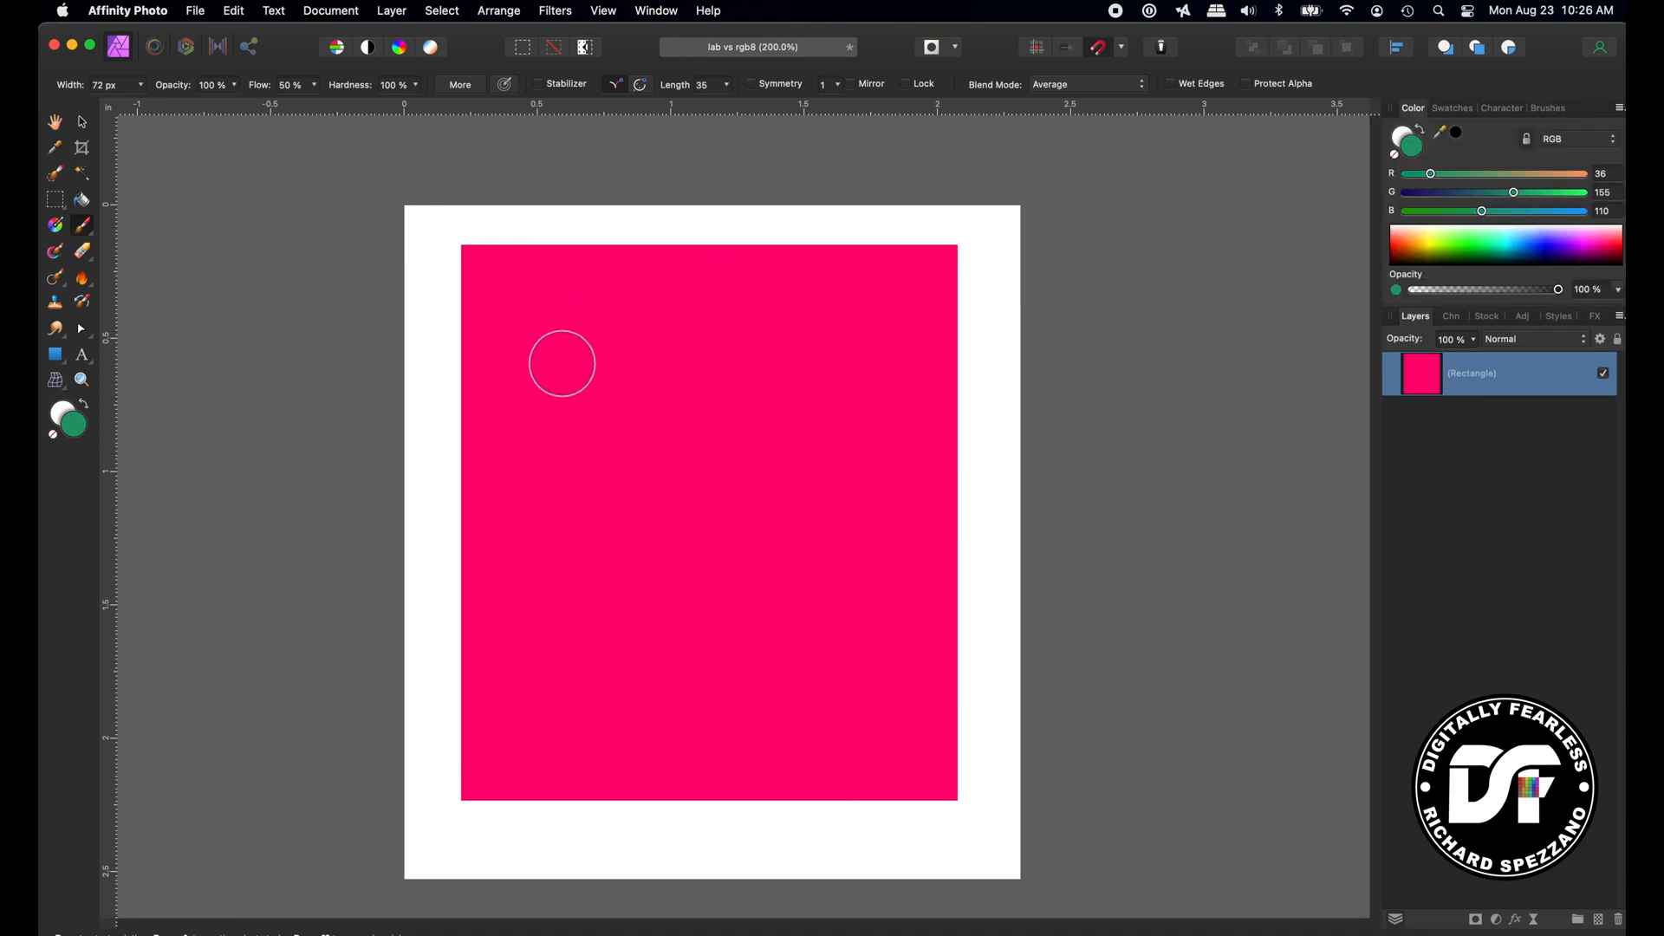
Step: Paint a long S-shaped green stroke across the magenta rectangle
{"action": "left_click_drag", "start_coordinate": [541, 351], "coordinate": [775, 398]}
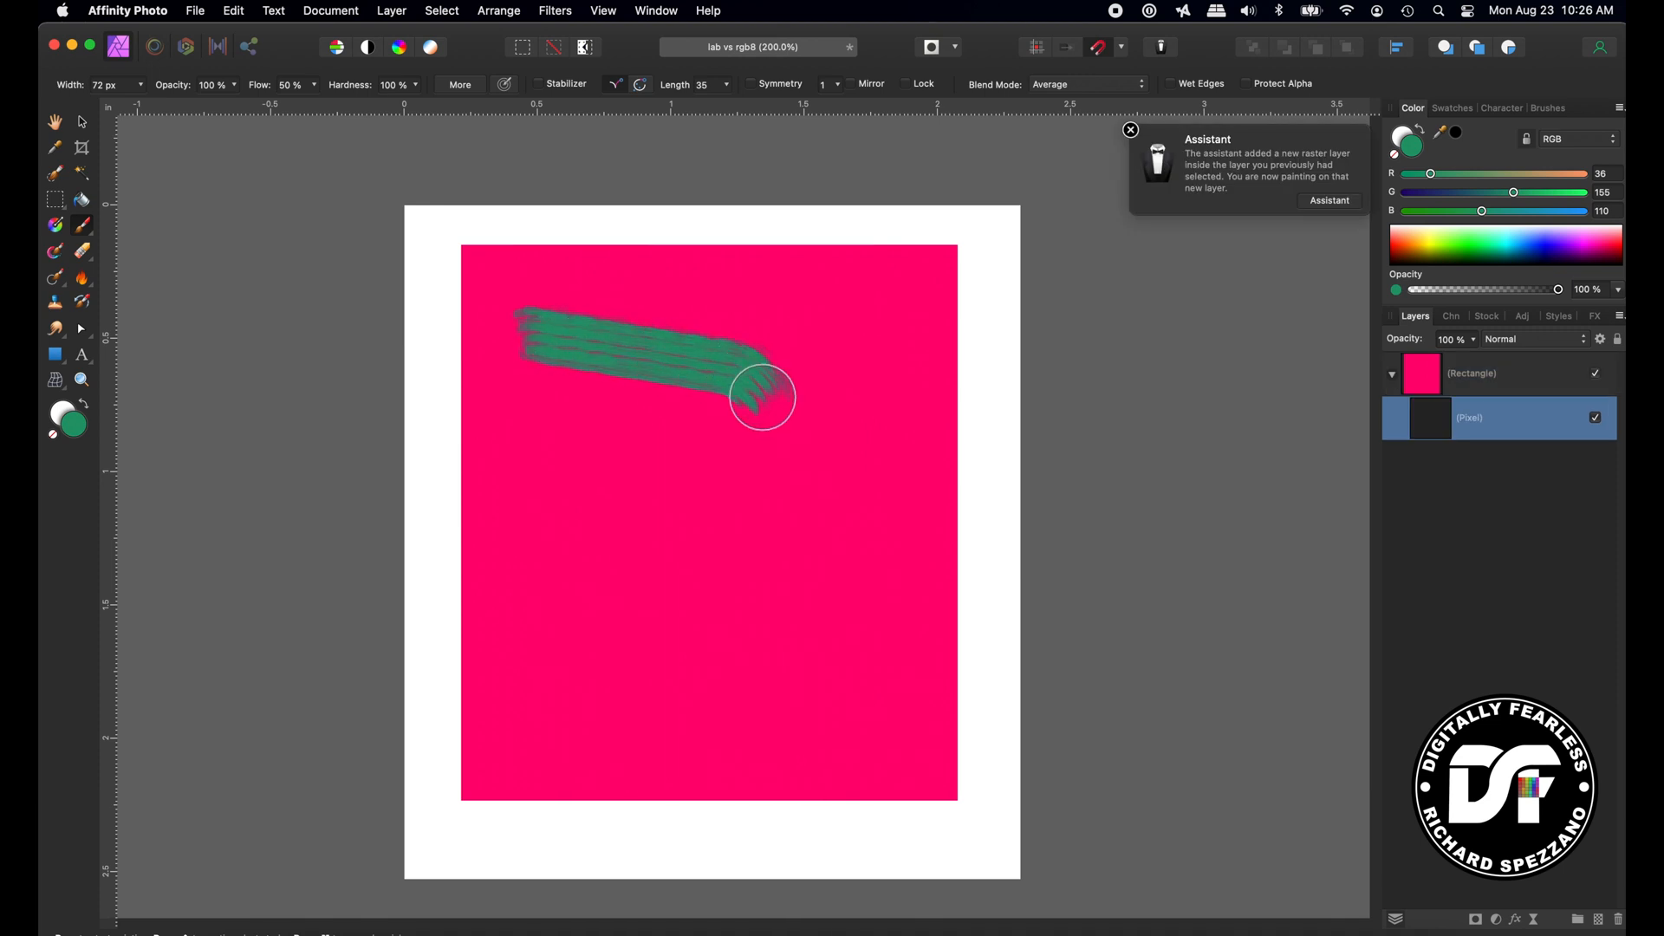
{"action": "left_click_drag", "start_coordinate": [759, 398], "coordinate": [652, 600]}
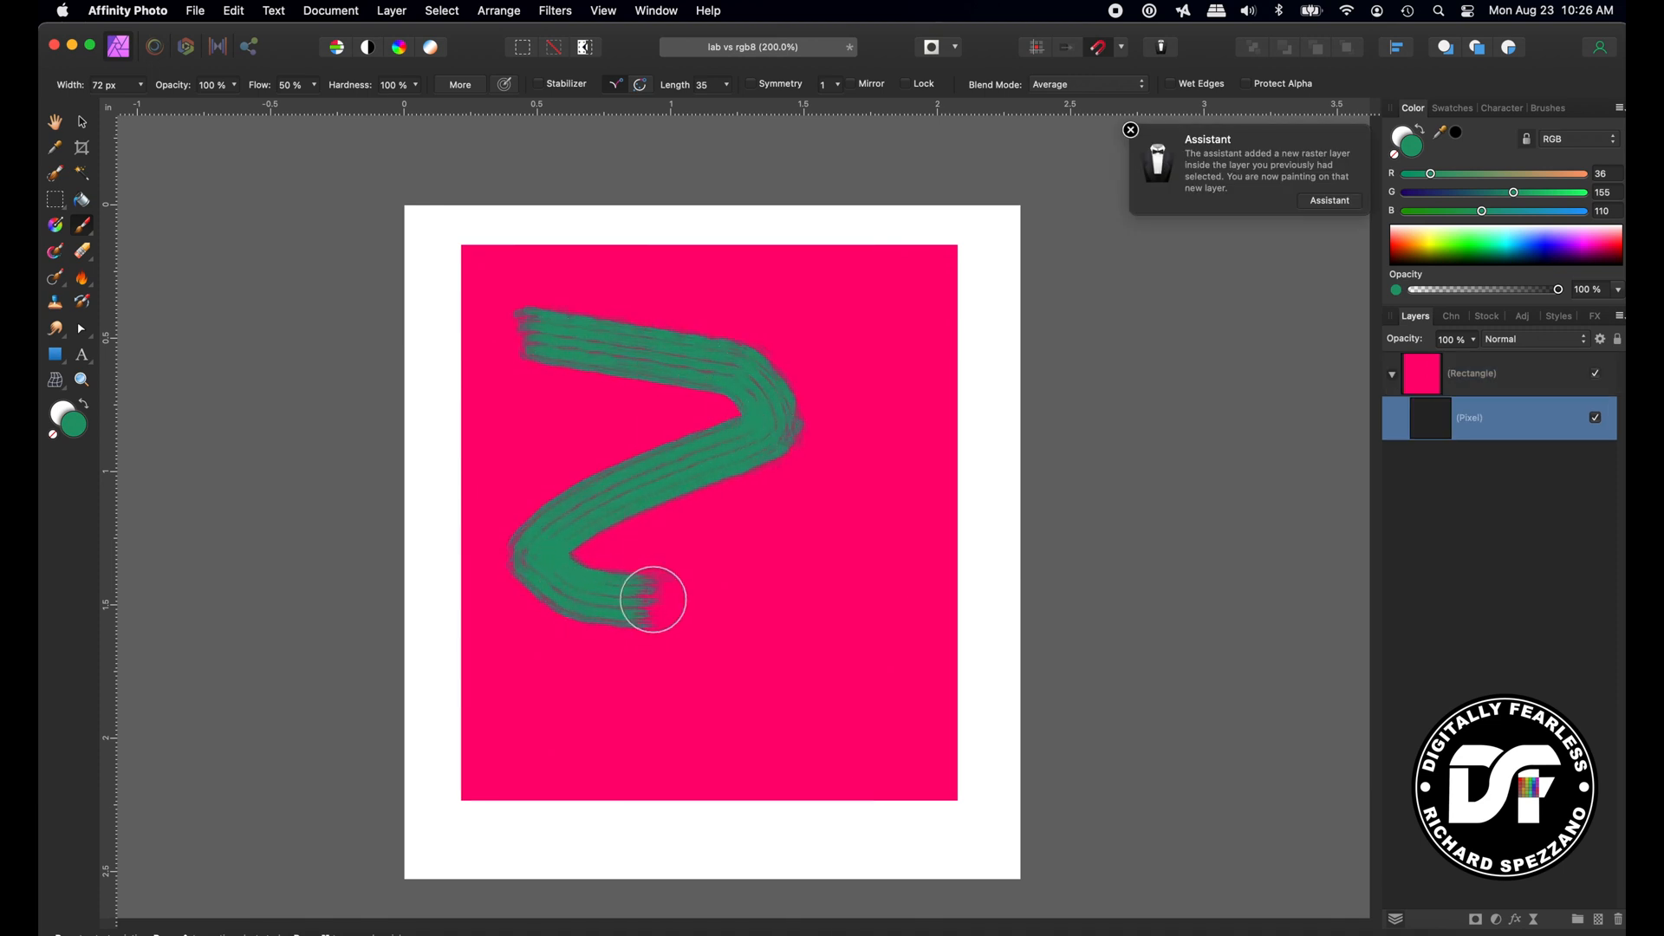
{"action": "left_click_drag", "start_coordinate": [652, 600], "coordinate": [783, 605]}
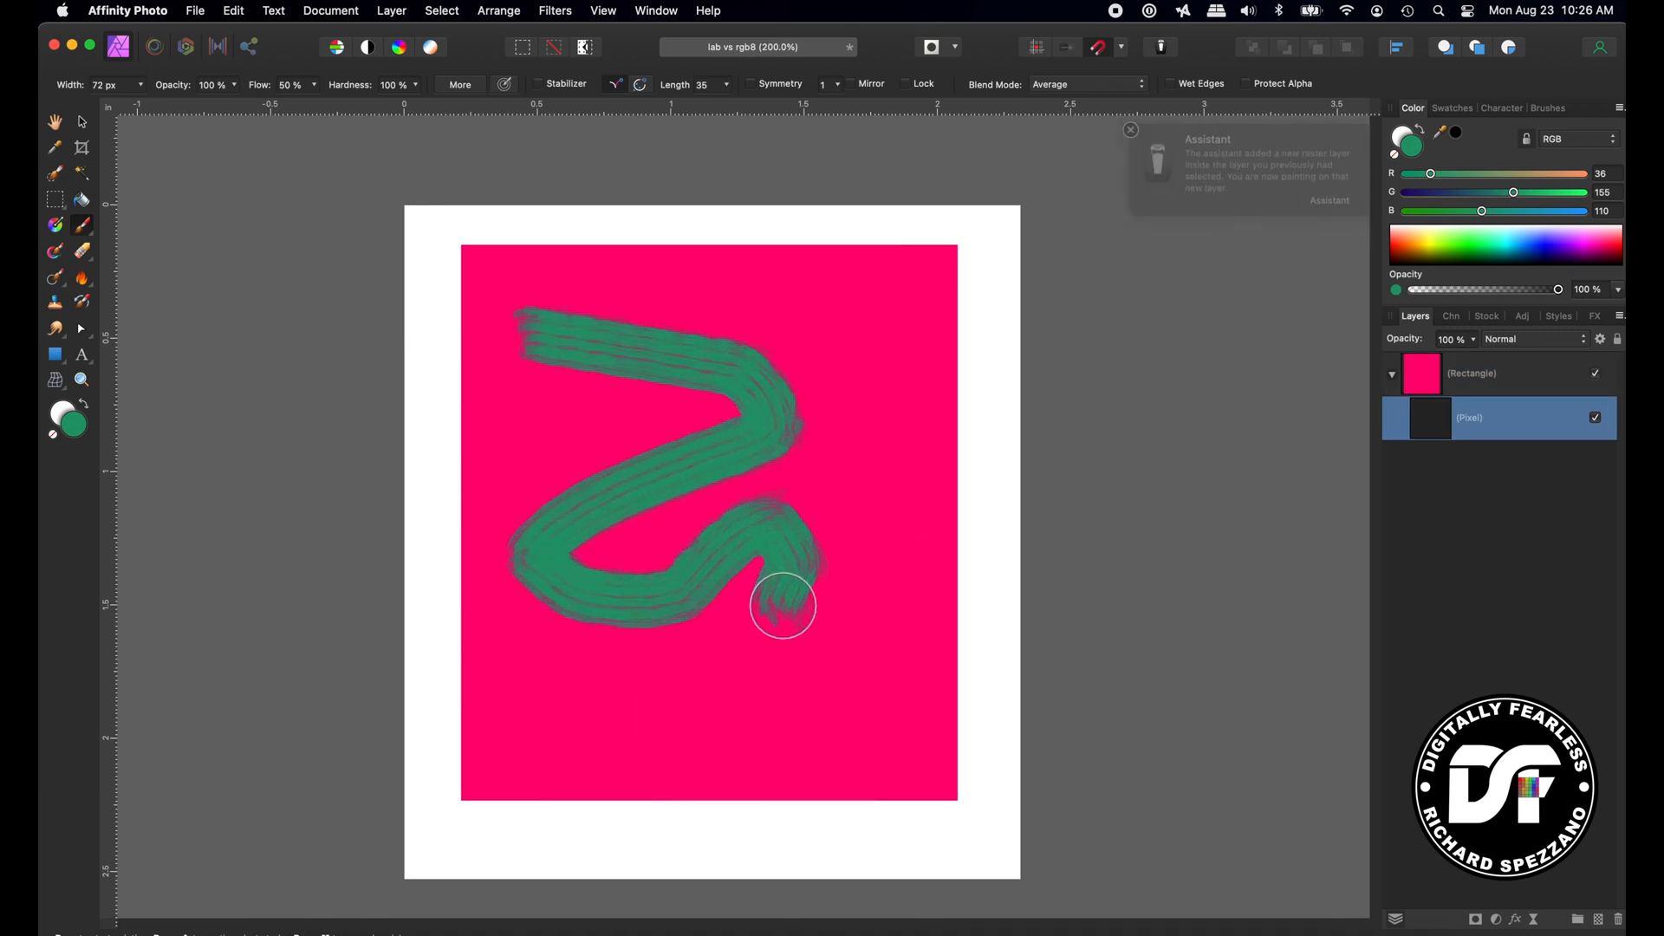
{"action": "left_click_drag", "start_coordinate": [784, 607], "coordinate": [819, 638]}
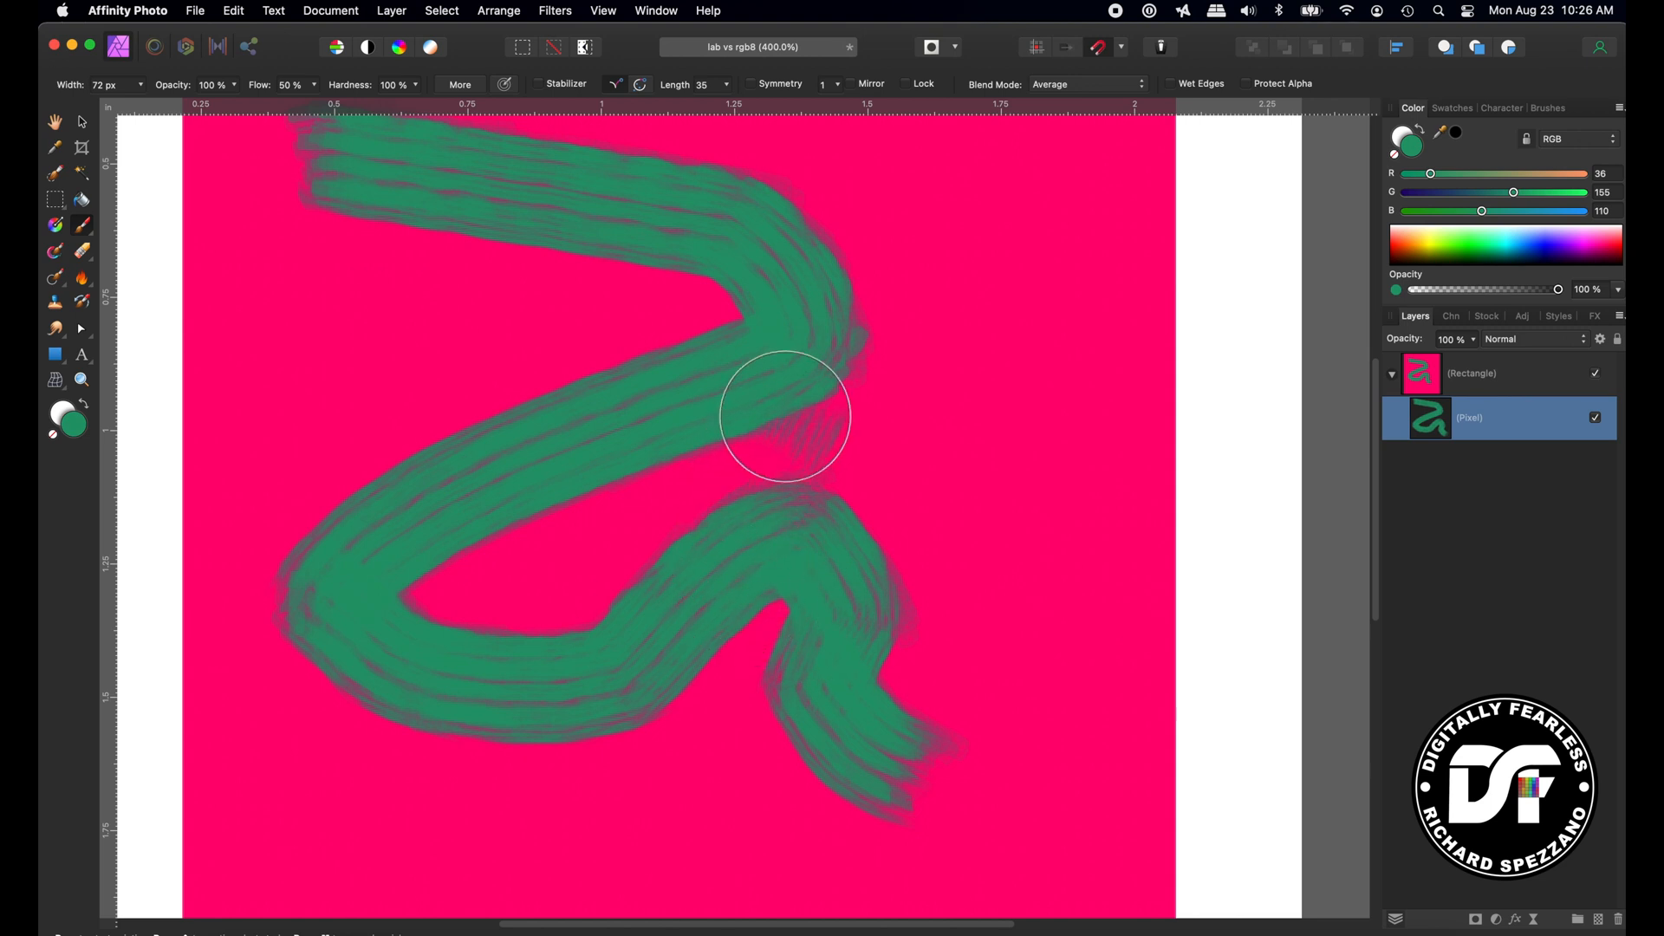
Step: Dab extra paint to fill out and smooth the stroke's upper bend
{"action": "left_click_drag", "start_coordinate": [786, 415], "coordinate": [1020, 408]}
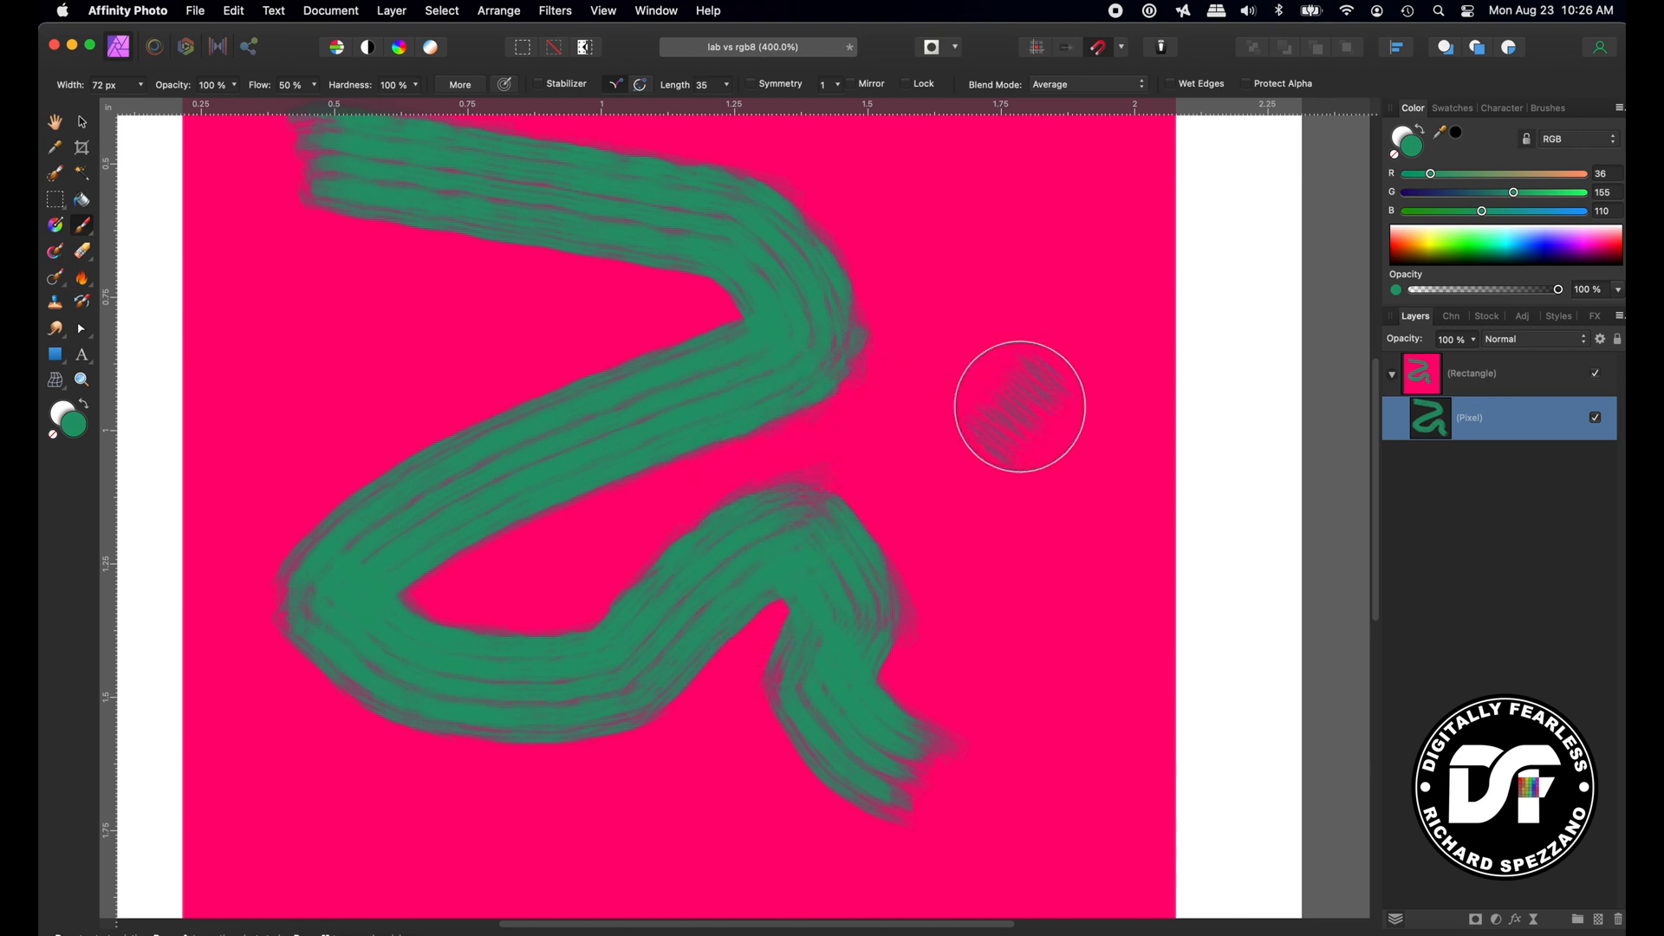
{"action": "left_click_drag", "start_coordinate": [1019, 408], "coordinate": [921, 347]}
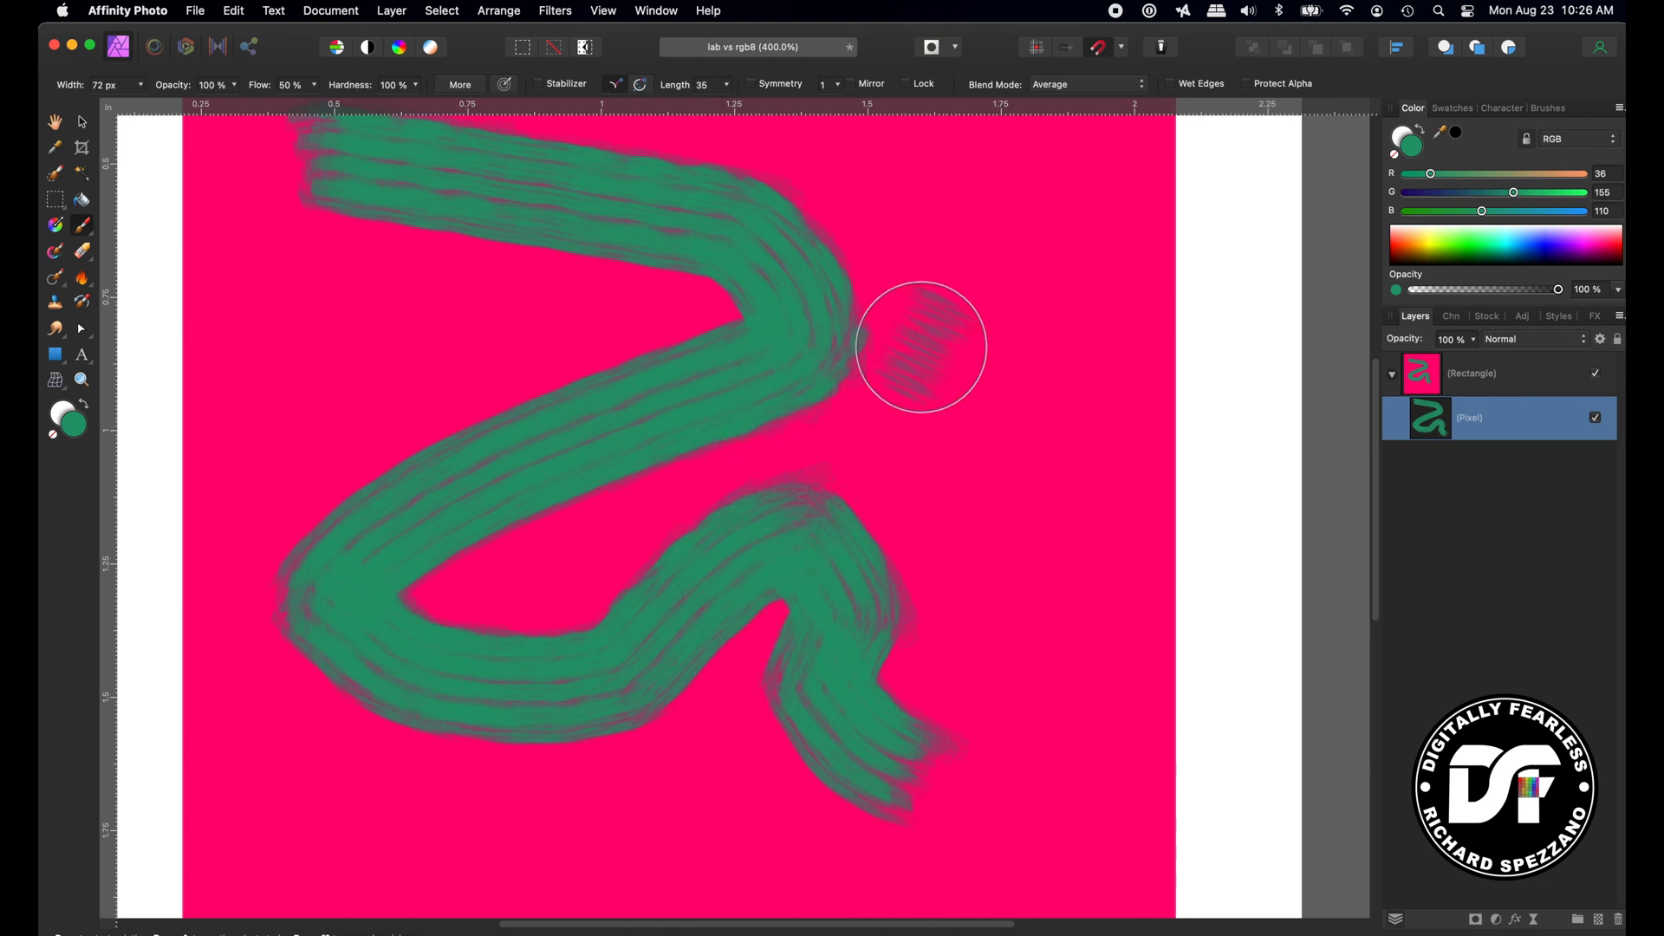
{"action": "left_click_drag", "start_coordinate": [922, 345], "coordinate": [884, 297]}
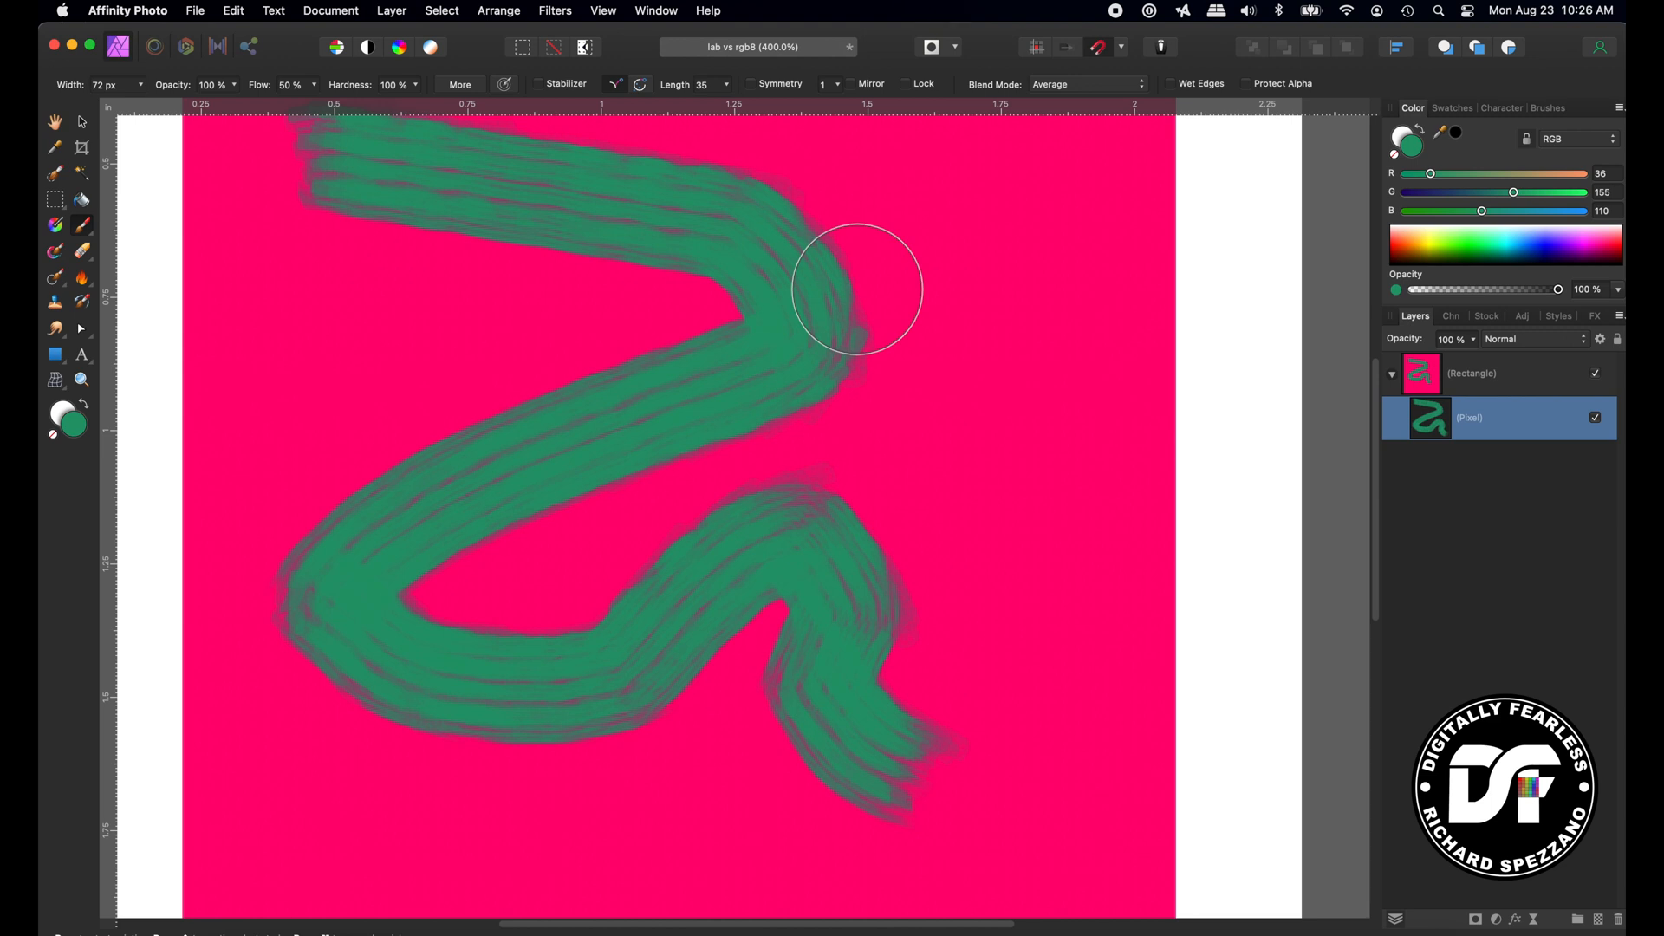
{"action": "left_click_drag", "start_coordinate": [855, 287], "coordinate": [892, 374]}
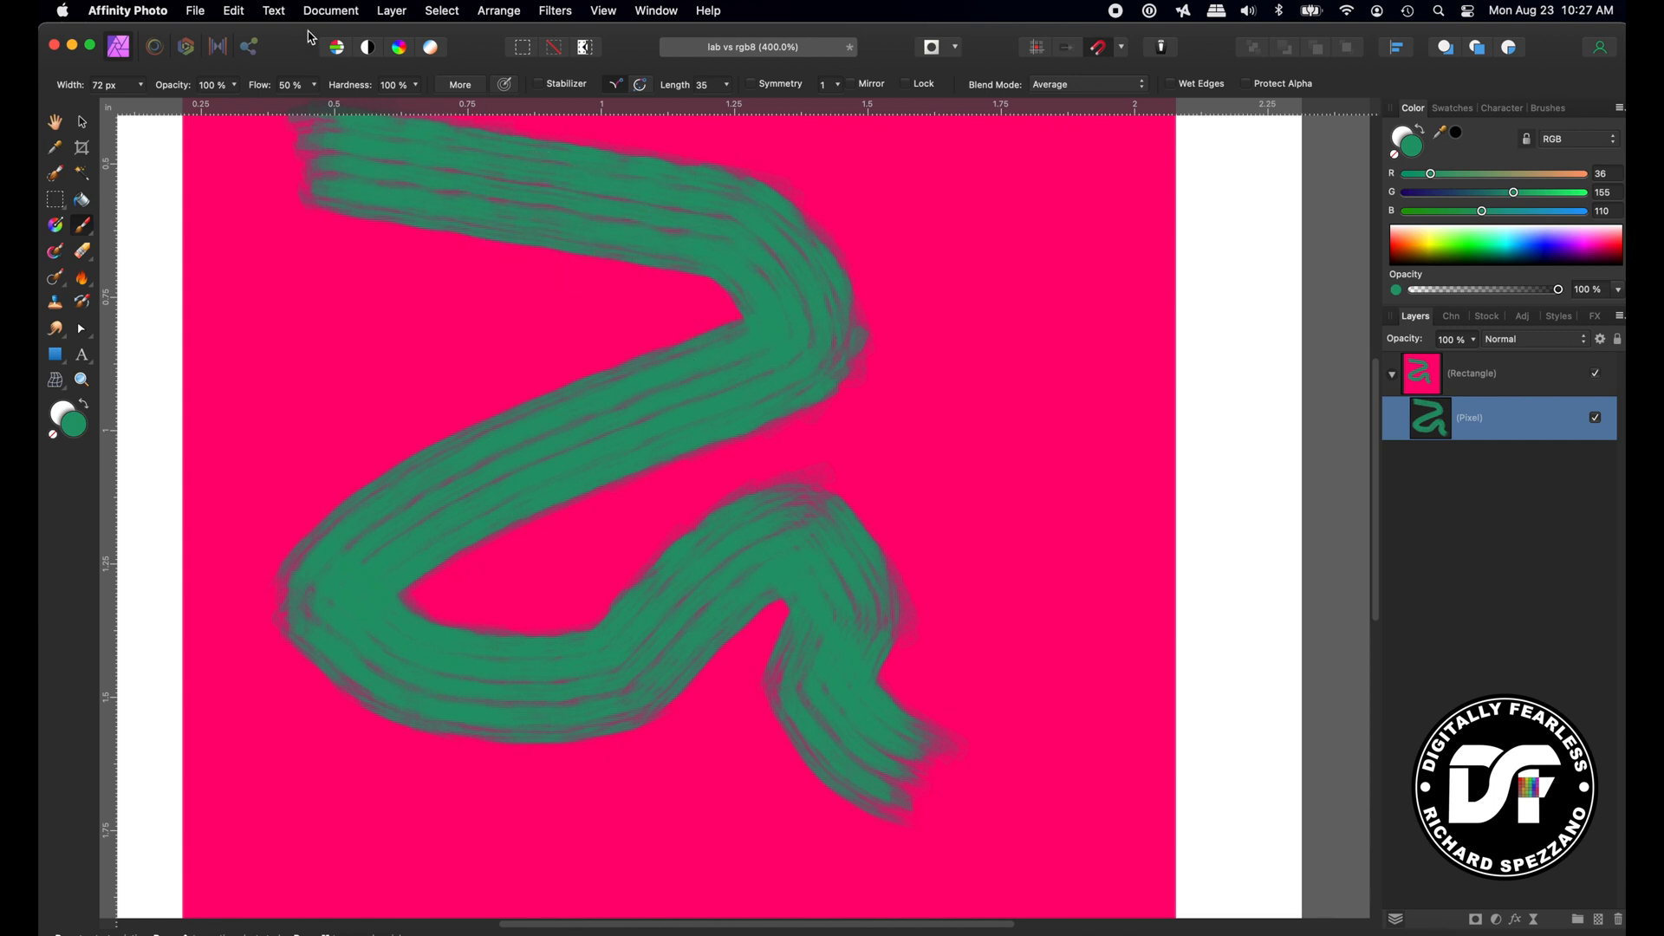
Step: Convert the document's colour format to LAB/16 via Convert Format / ICC Profile
{"action": "left_click", "coordinate": [330, 10]}
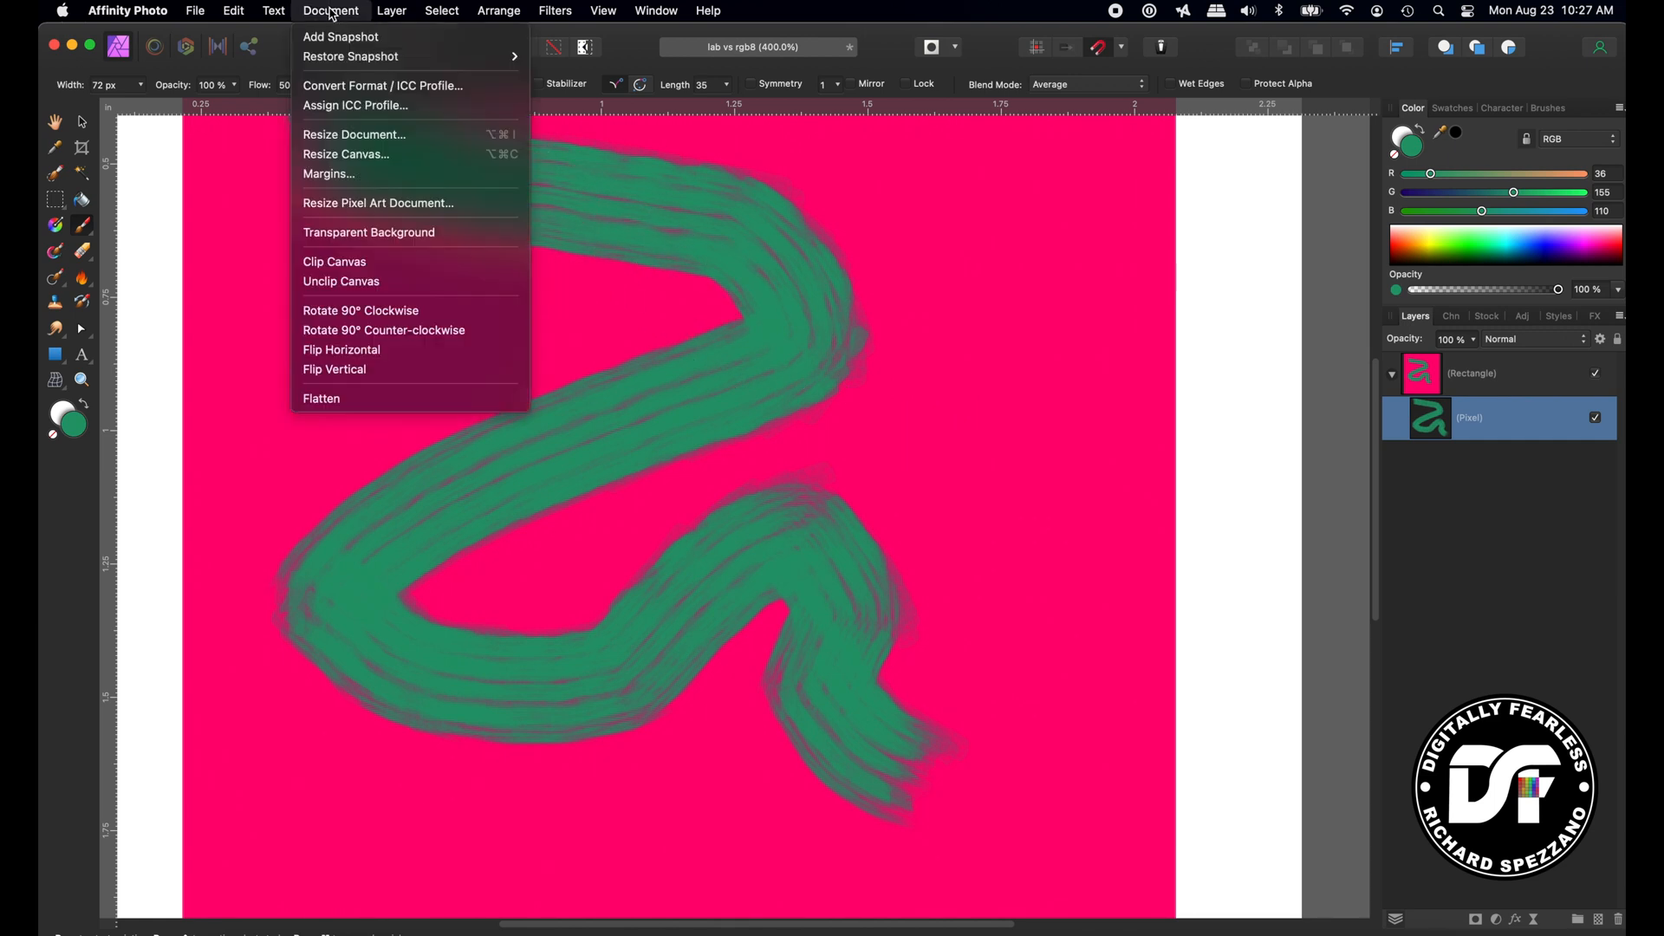
{"action": "mouse_move", "coordinate": [381, 86]}
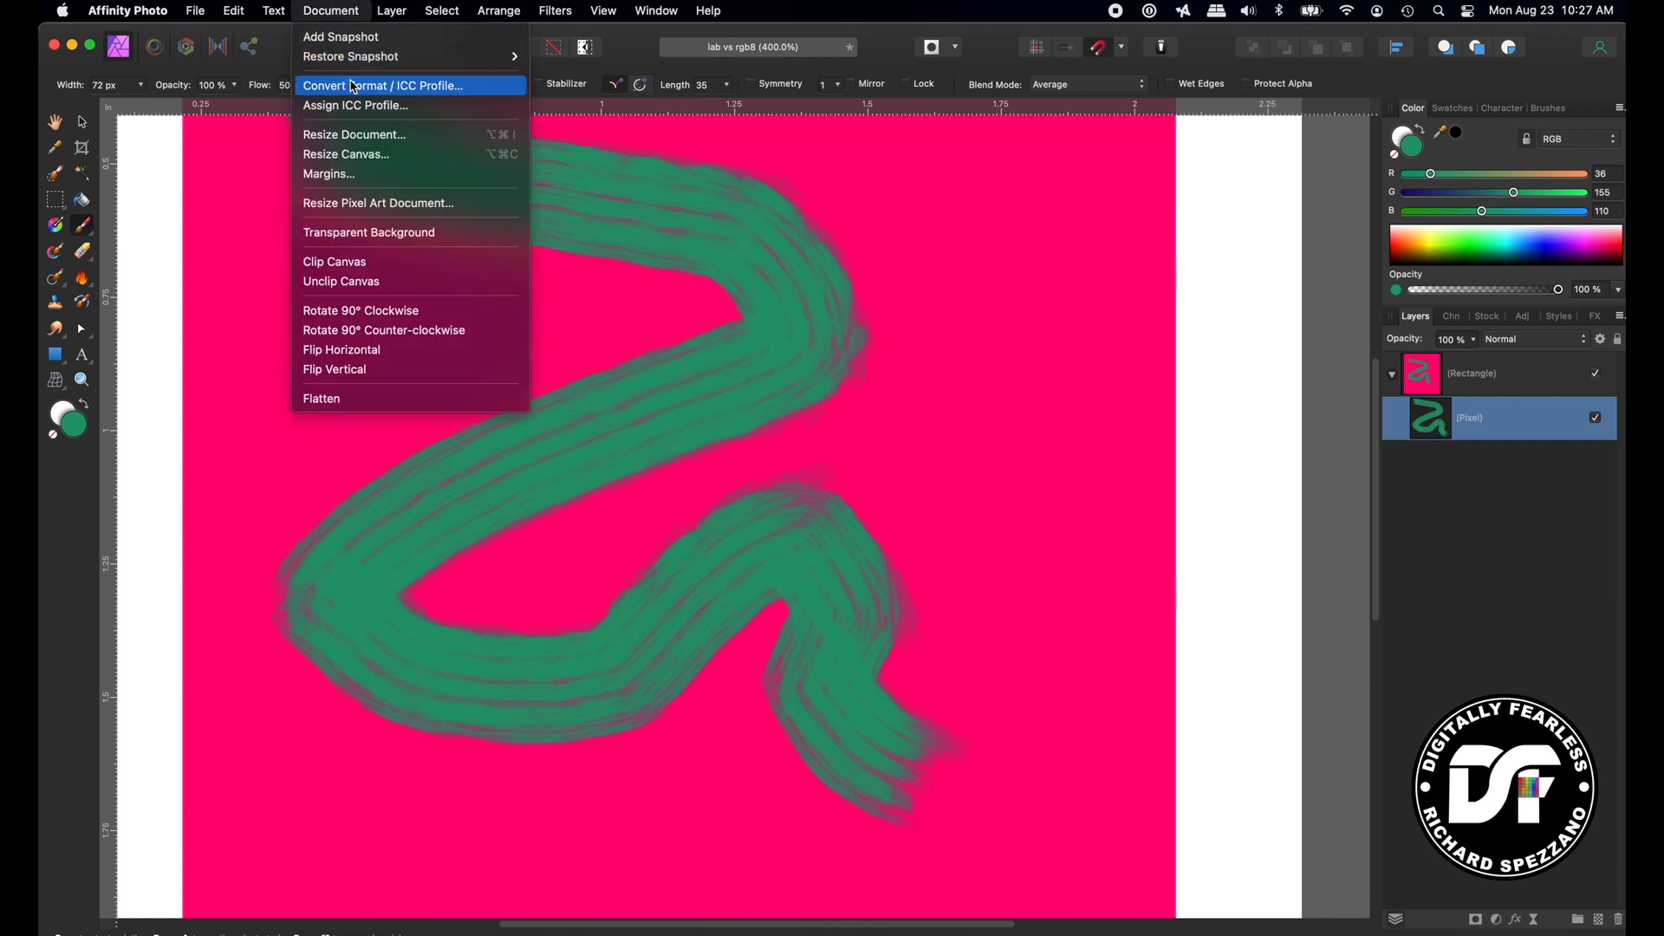
{"action": "left_click", "coordinate": [380, 85]}
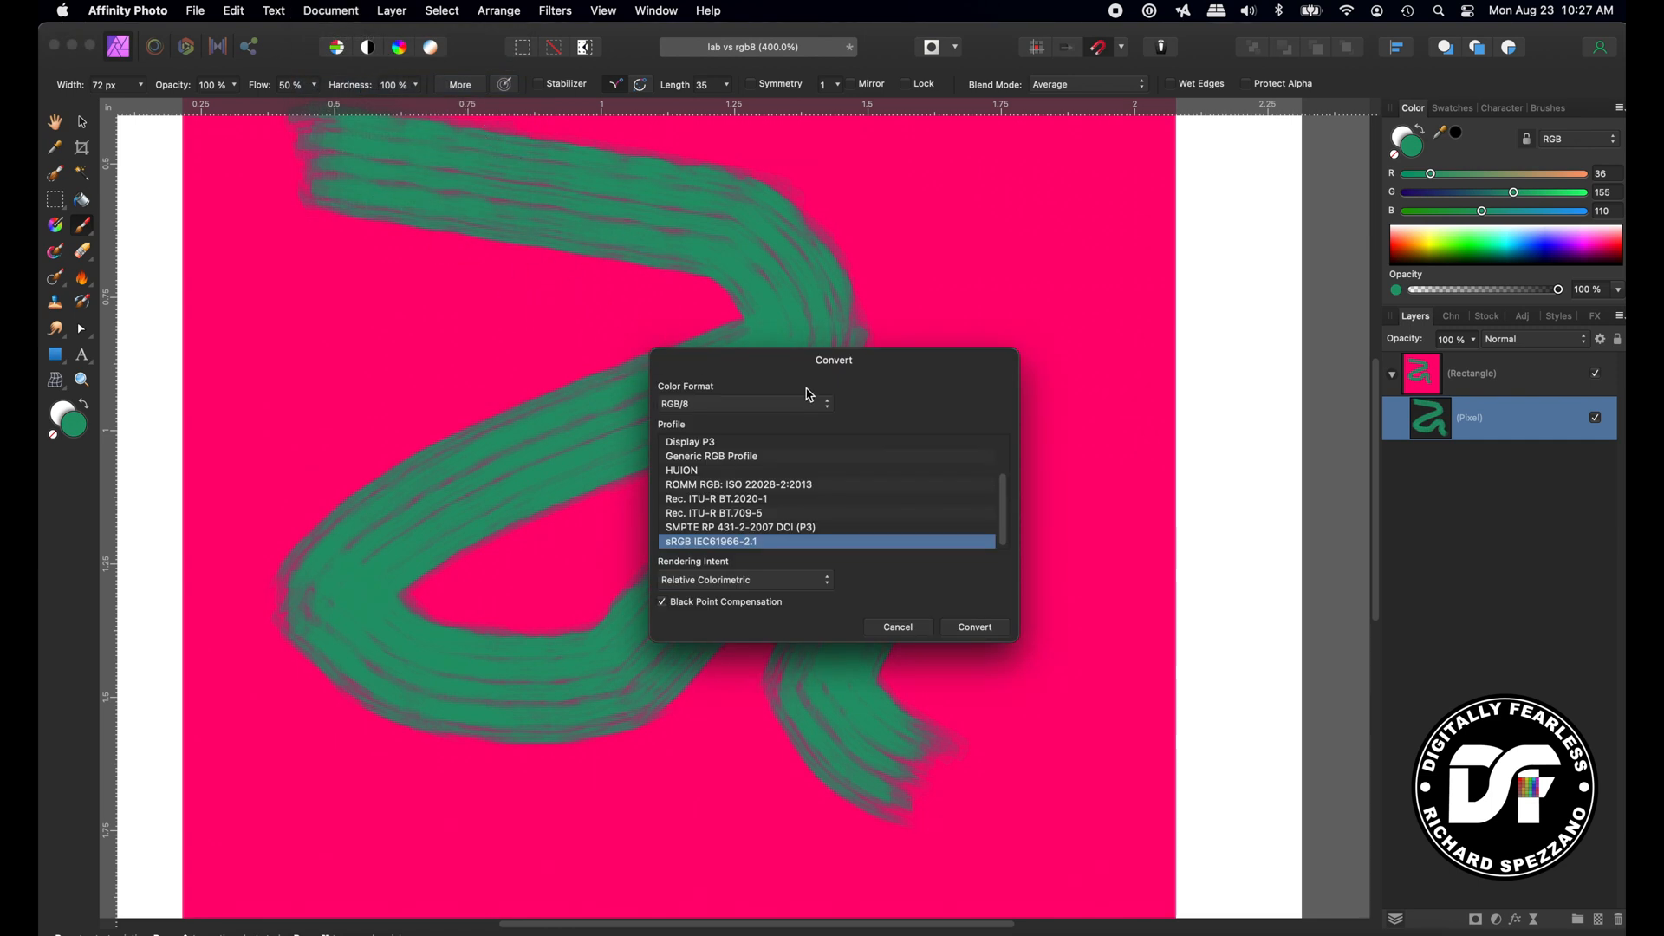
{"action": "left_click", "coordinate": [743, 403]}
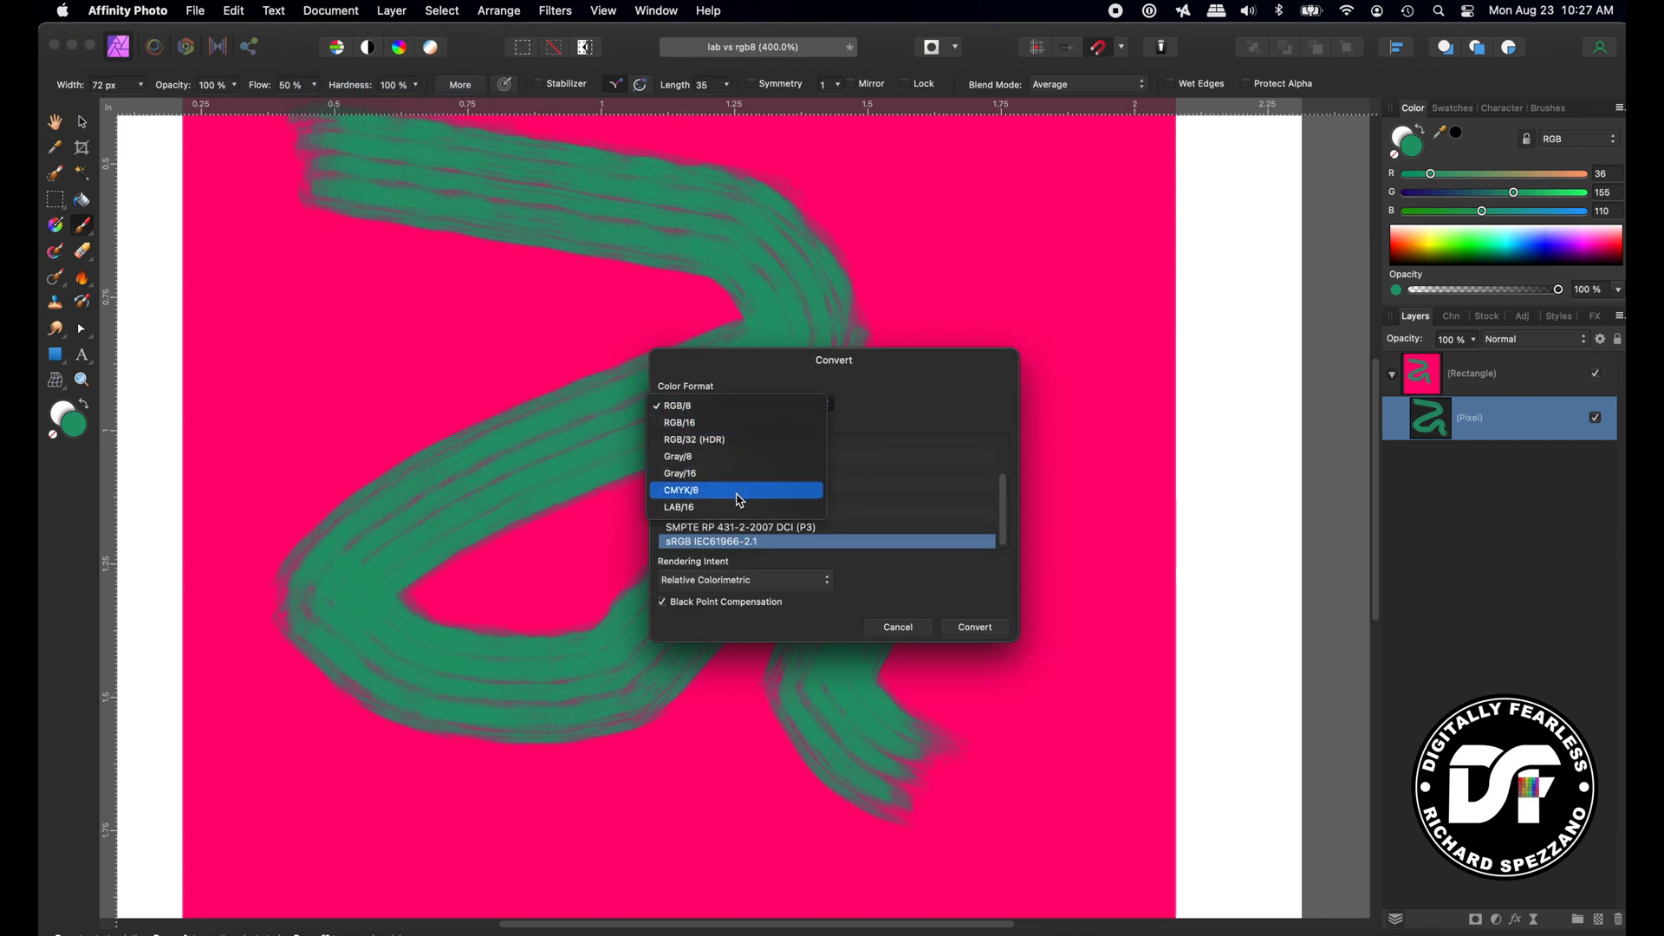
{"action": "left_click", "coordinate": [679, 507]}
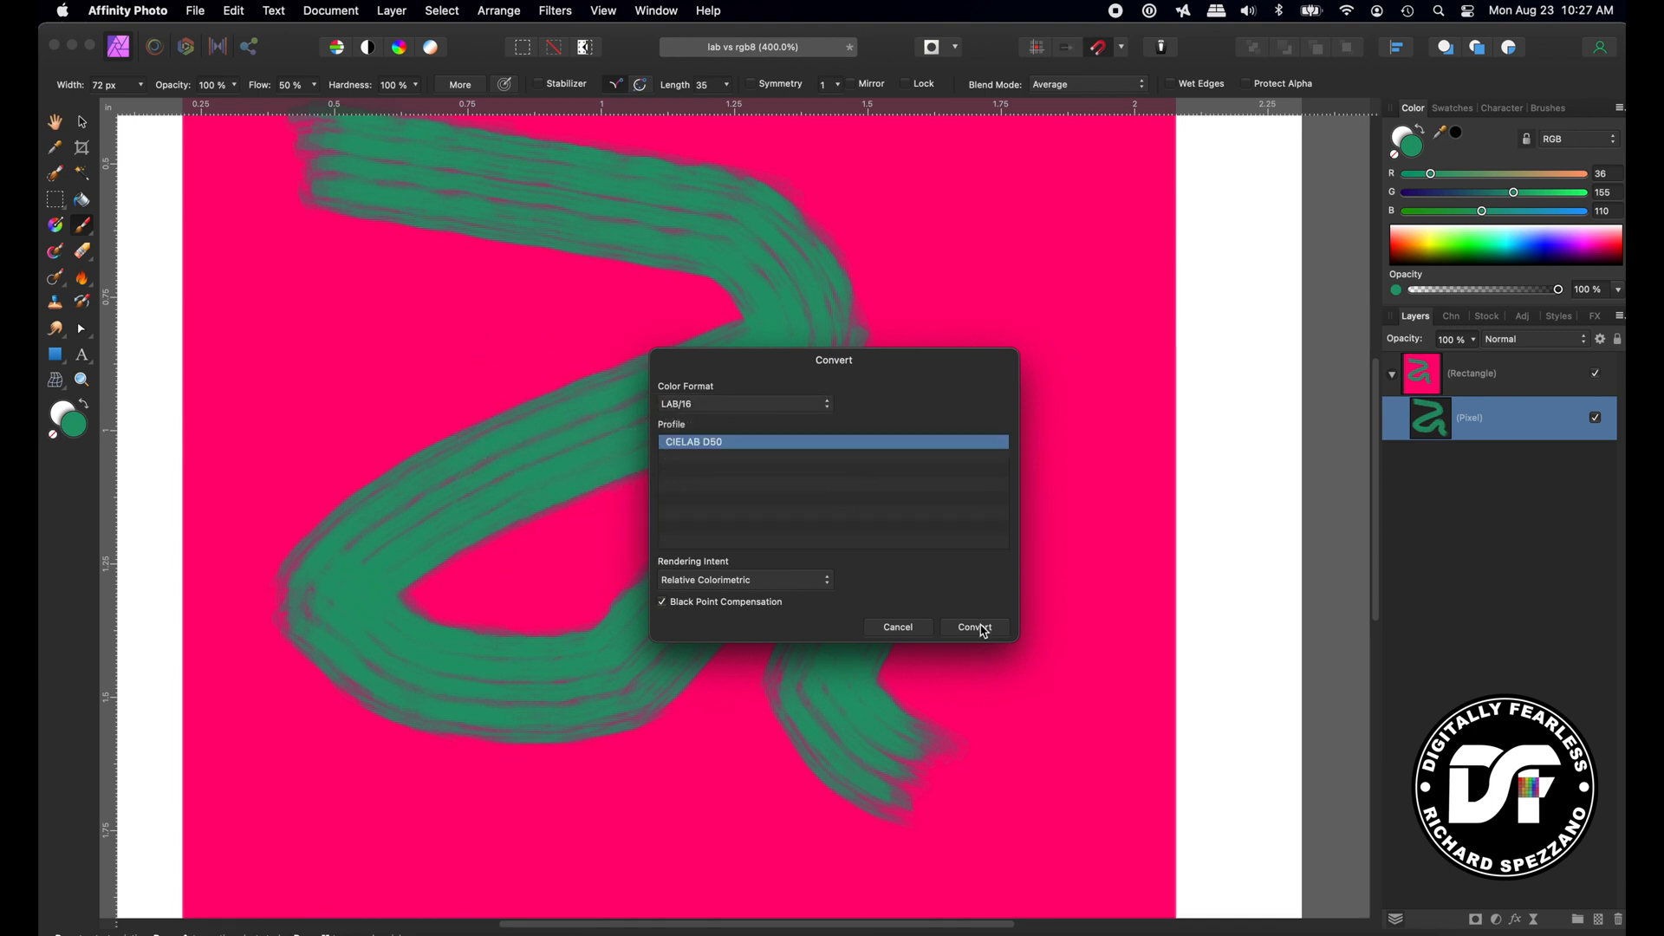
{"action": "left_click", "coordinate": [974, 628]}
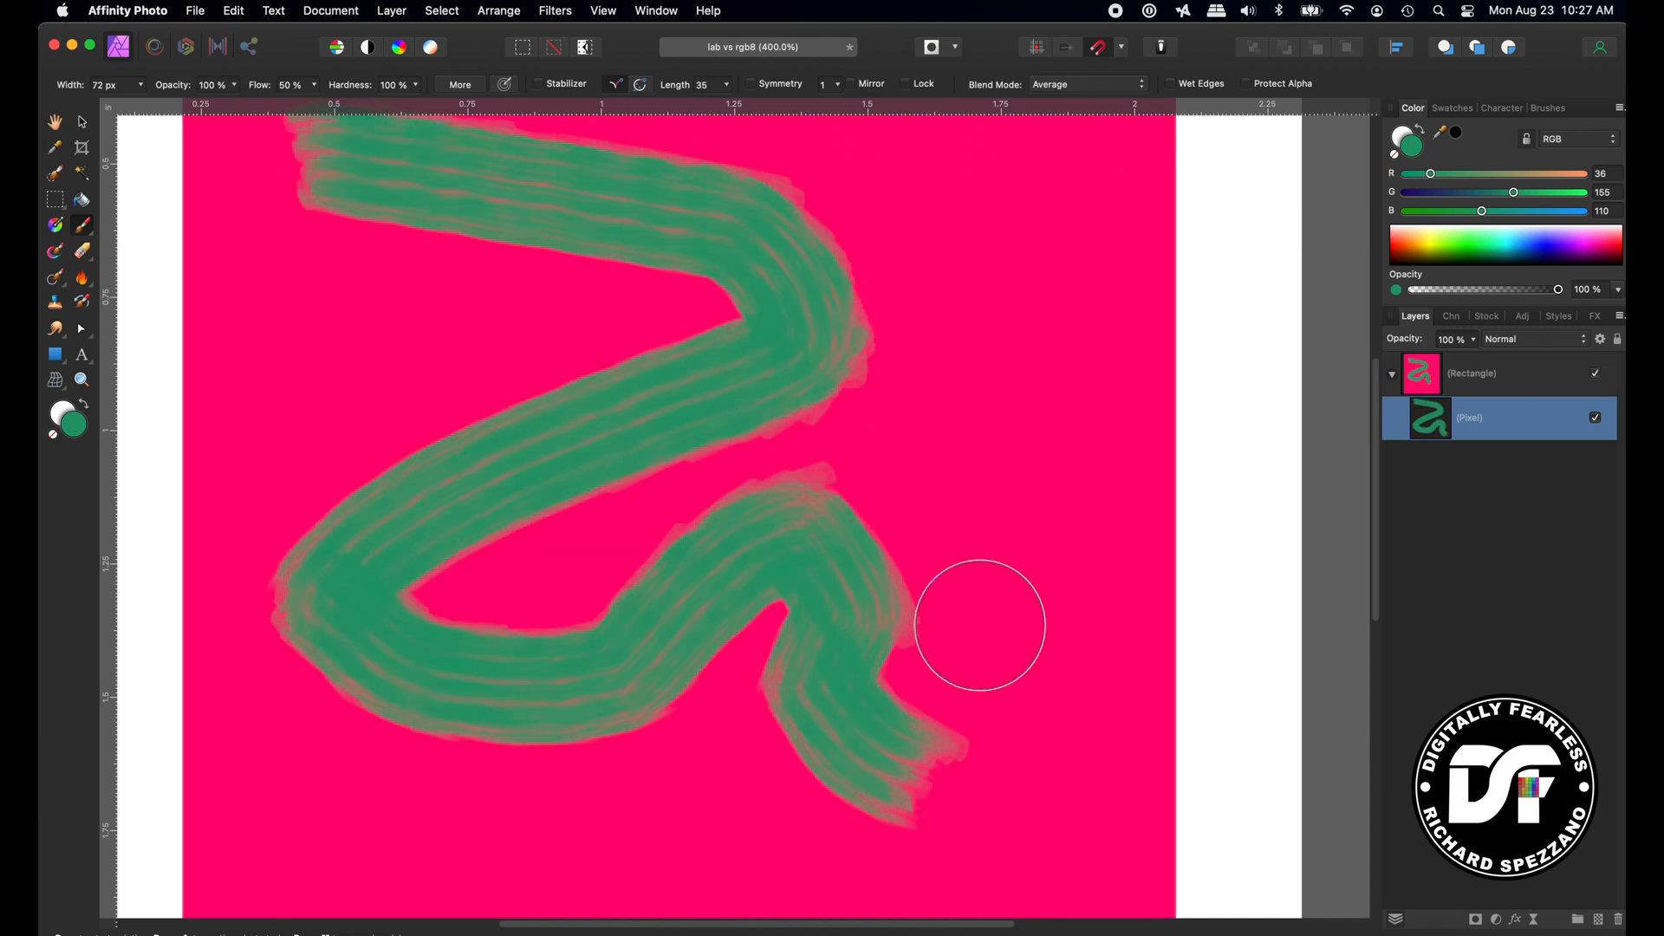
Step: Zoom in closely on the stroke's edges against the magenta rectangle
{"action": "left_click_drag", "start_coordinate": [979, 625], "coordinate": [1026, 579]}
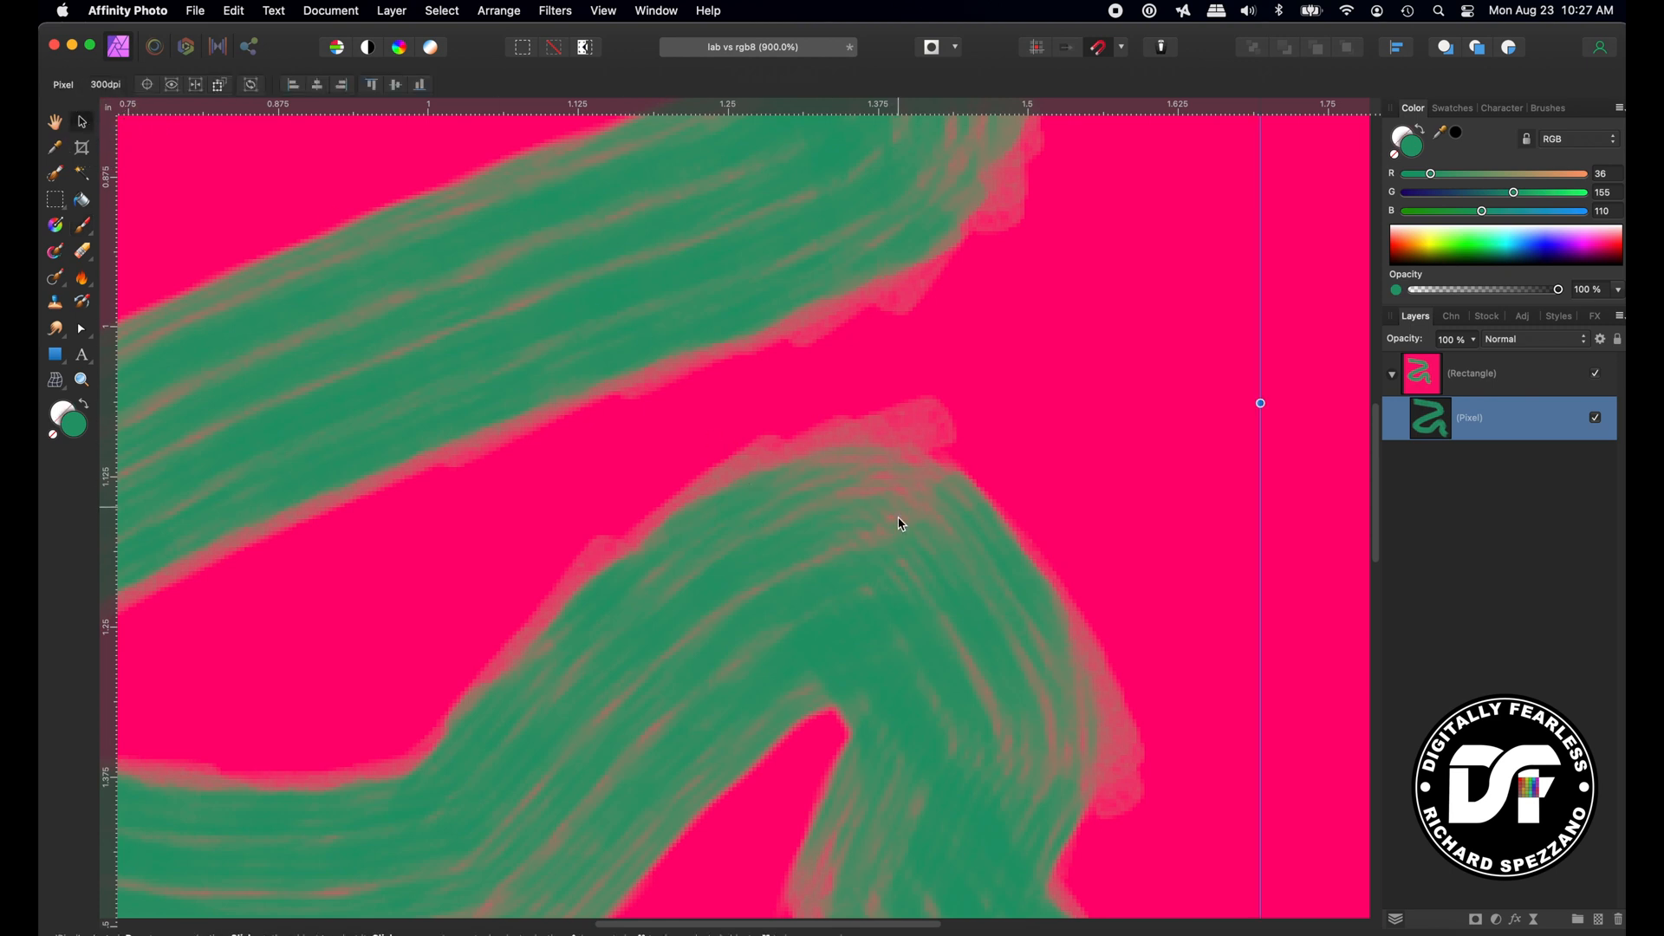
{"action": "mouse_move", "coordinate": [918, 493]}
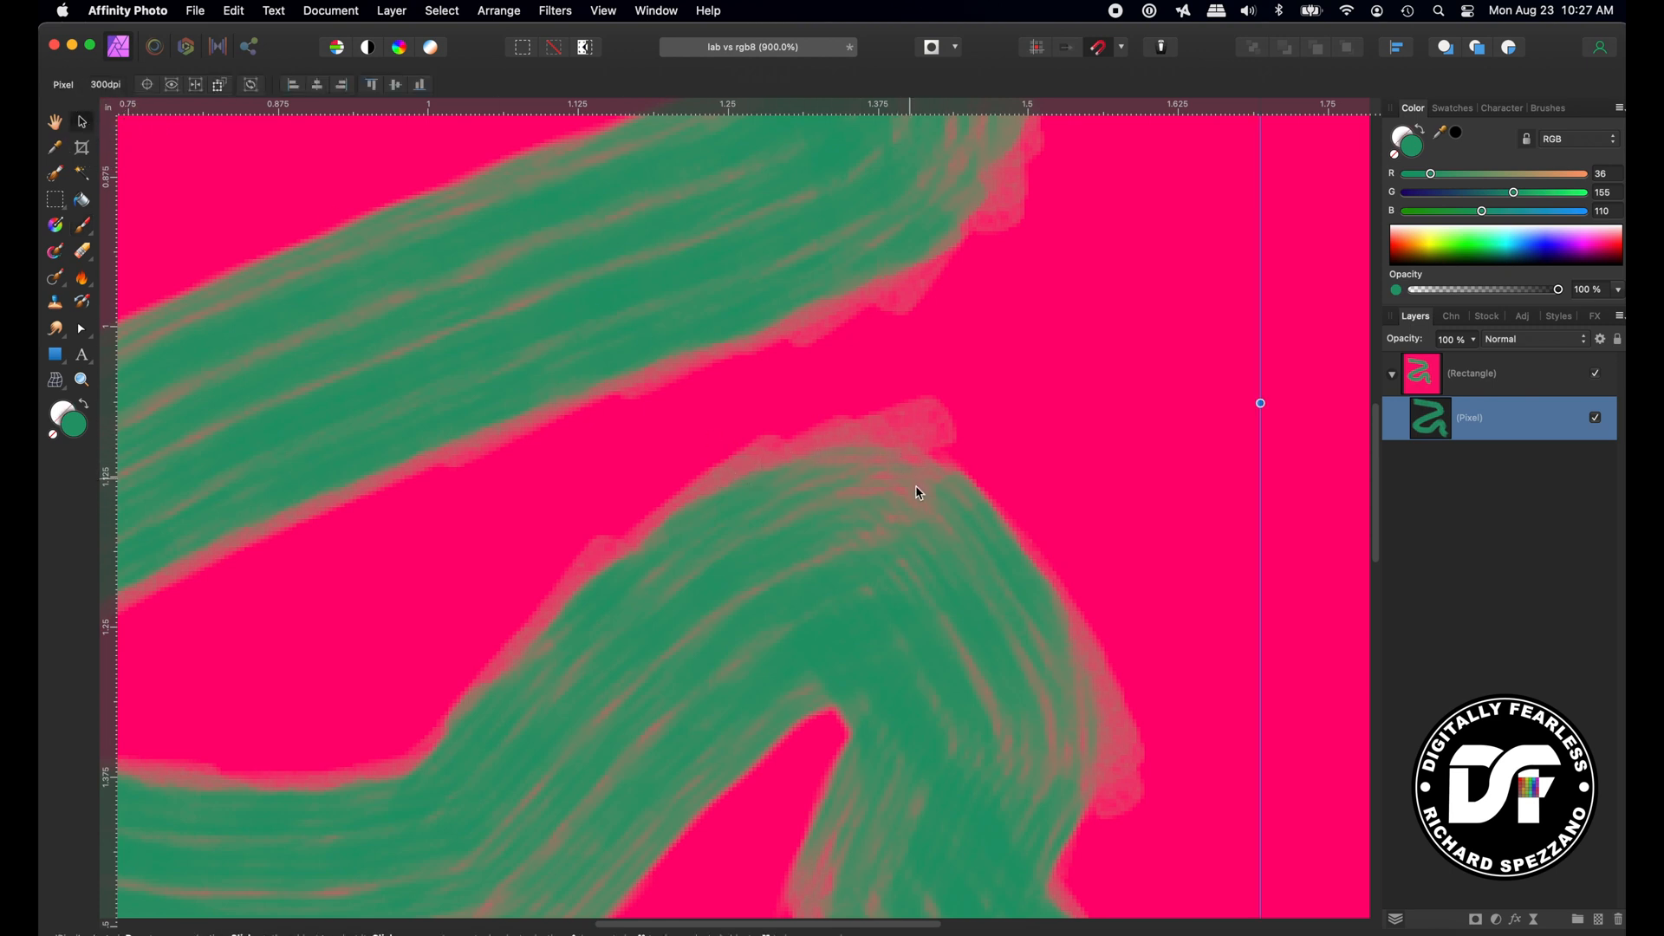
{"action": "mouse_move", "coordinate": [736, 483]}
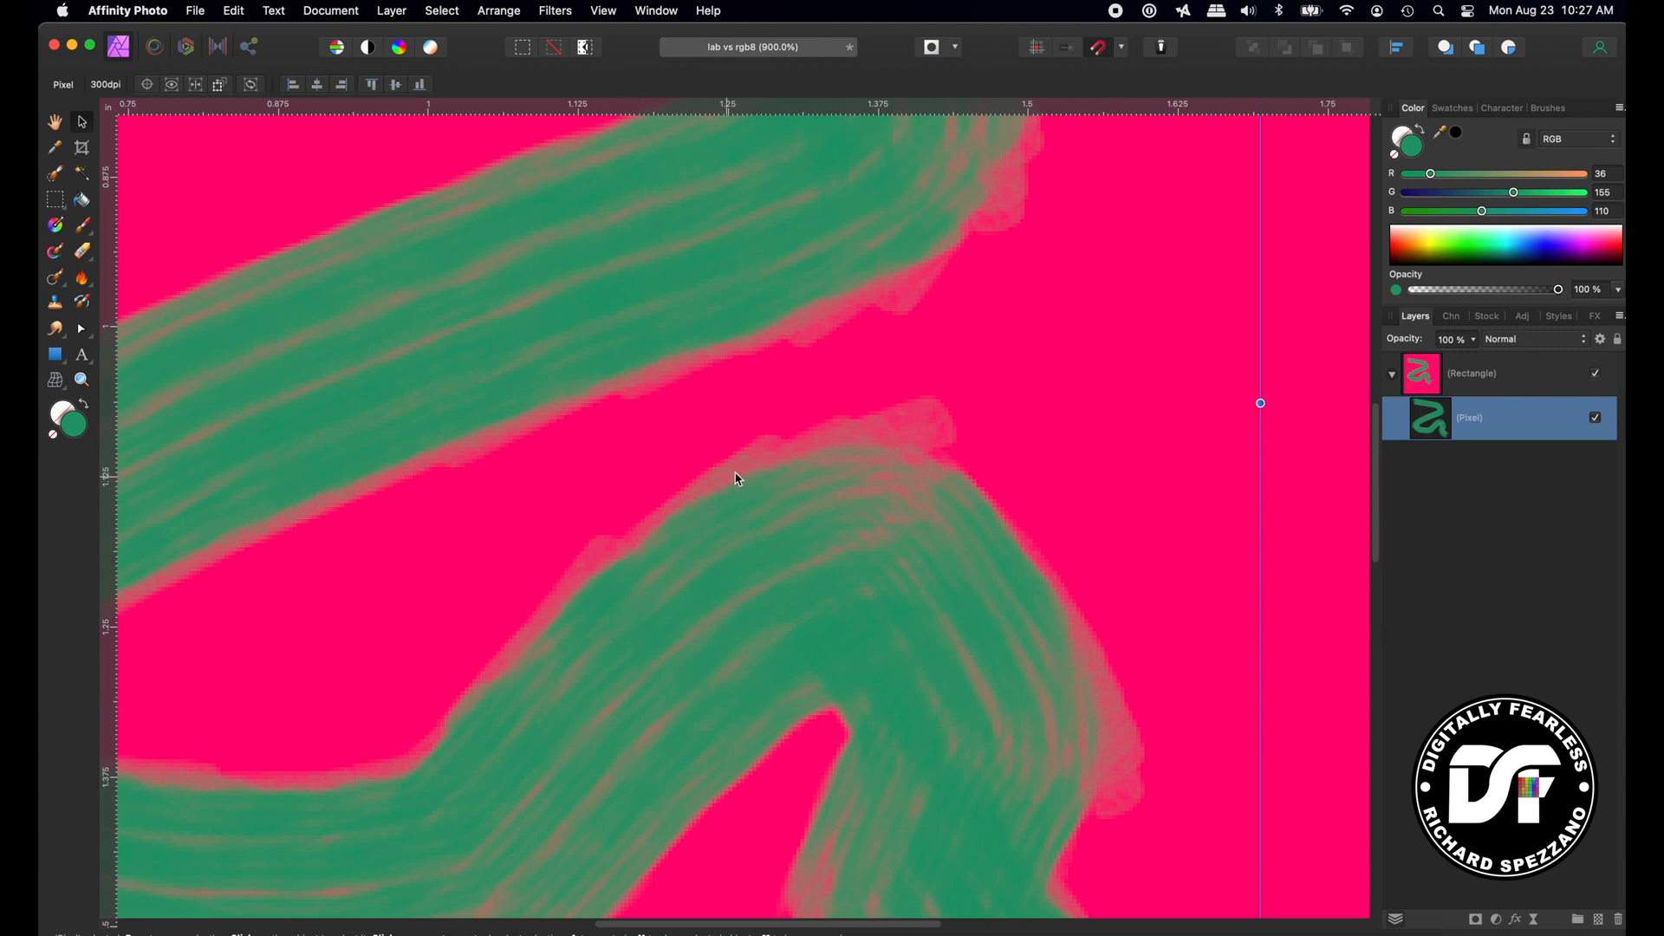
{"action": "mouse_move", "coordinate": [614, 628]}
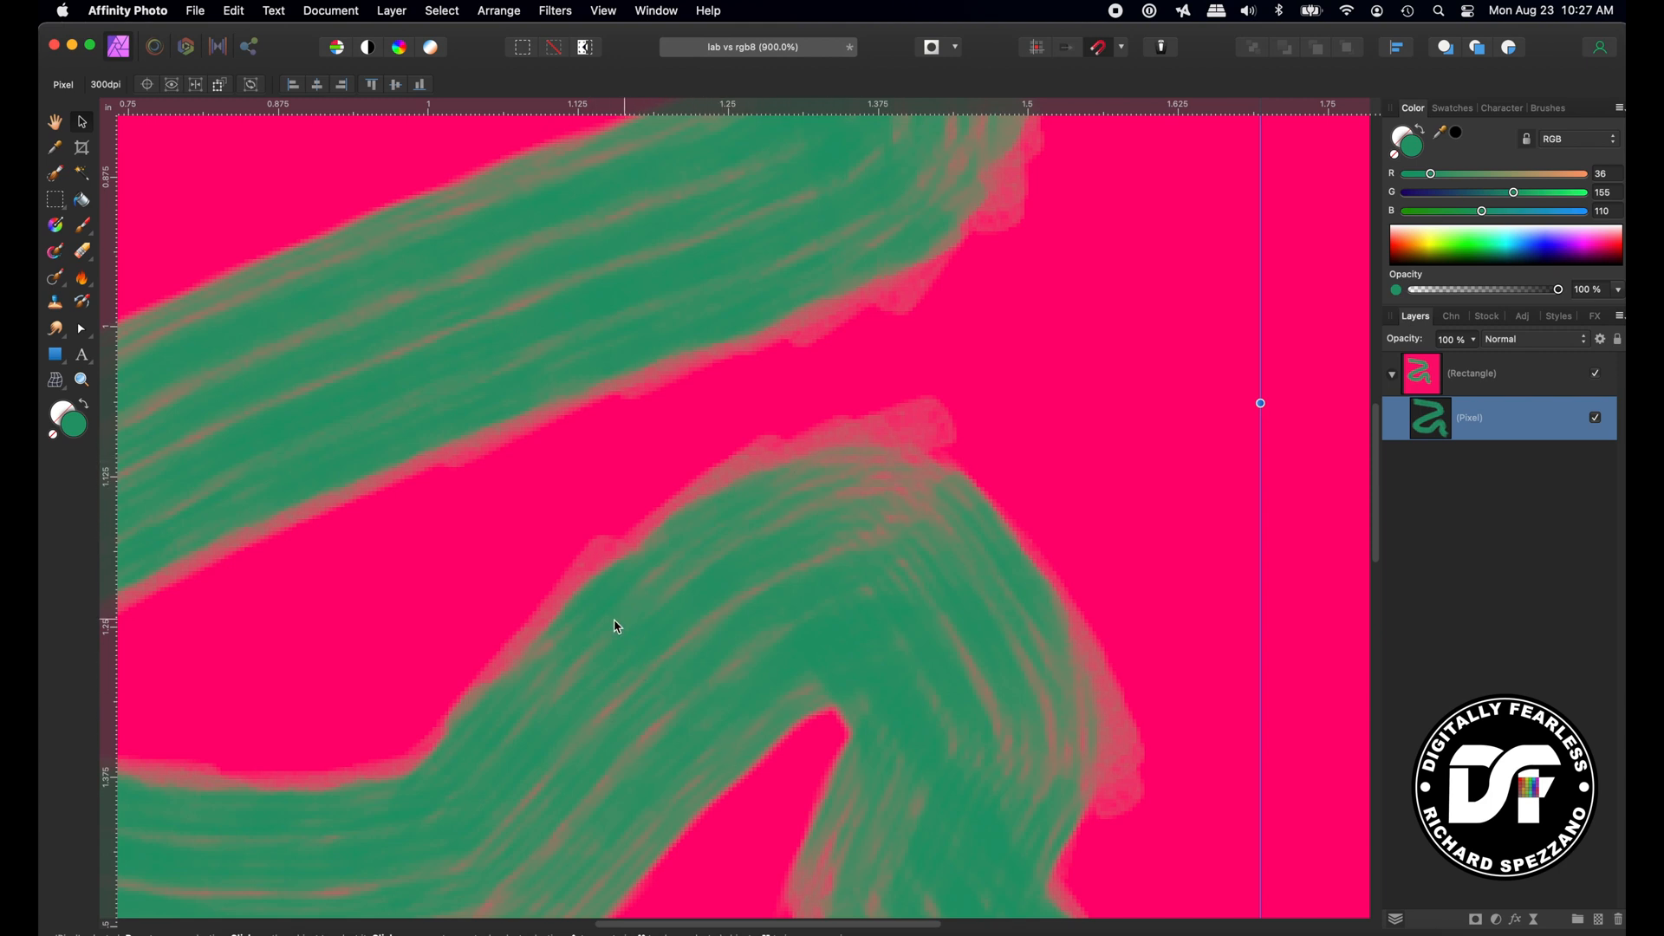
{"action": "mouse_move", "coordinate": [876, 529]}
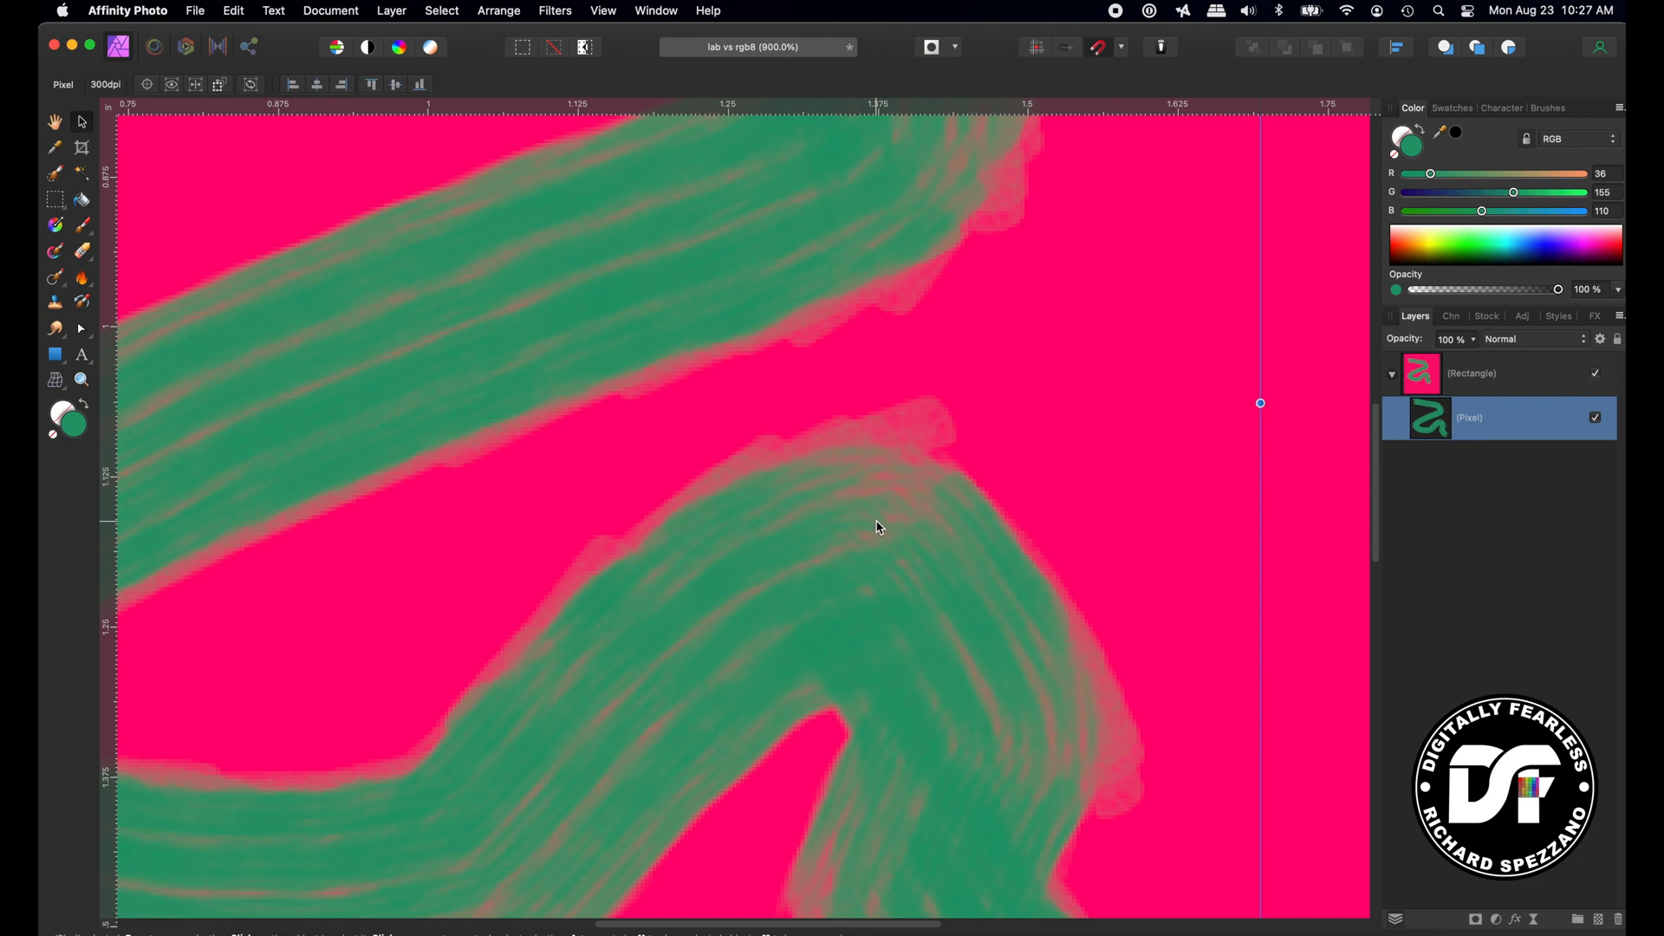
{"action": "mouse_move", "coordinate": [828, 417]}
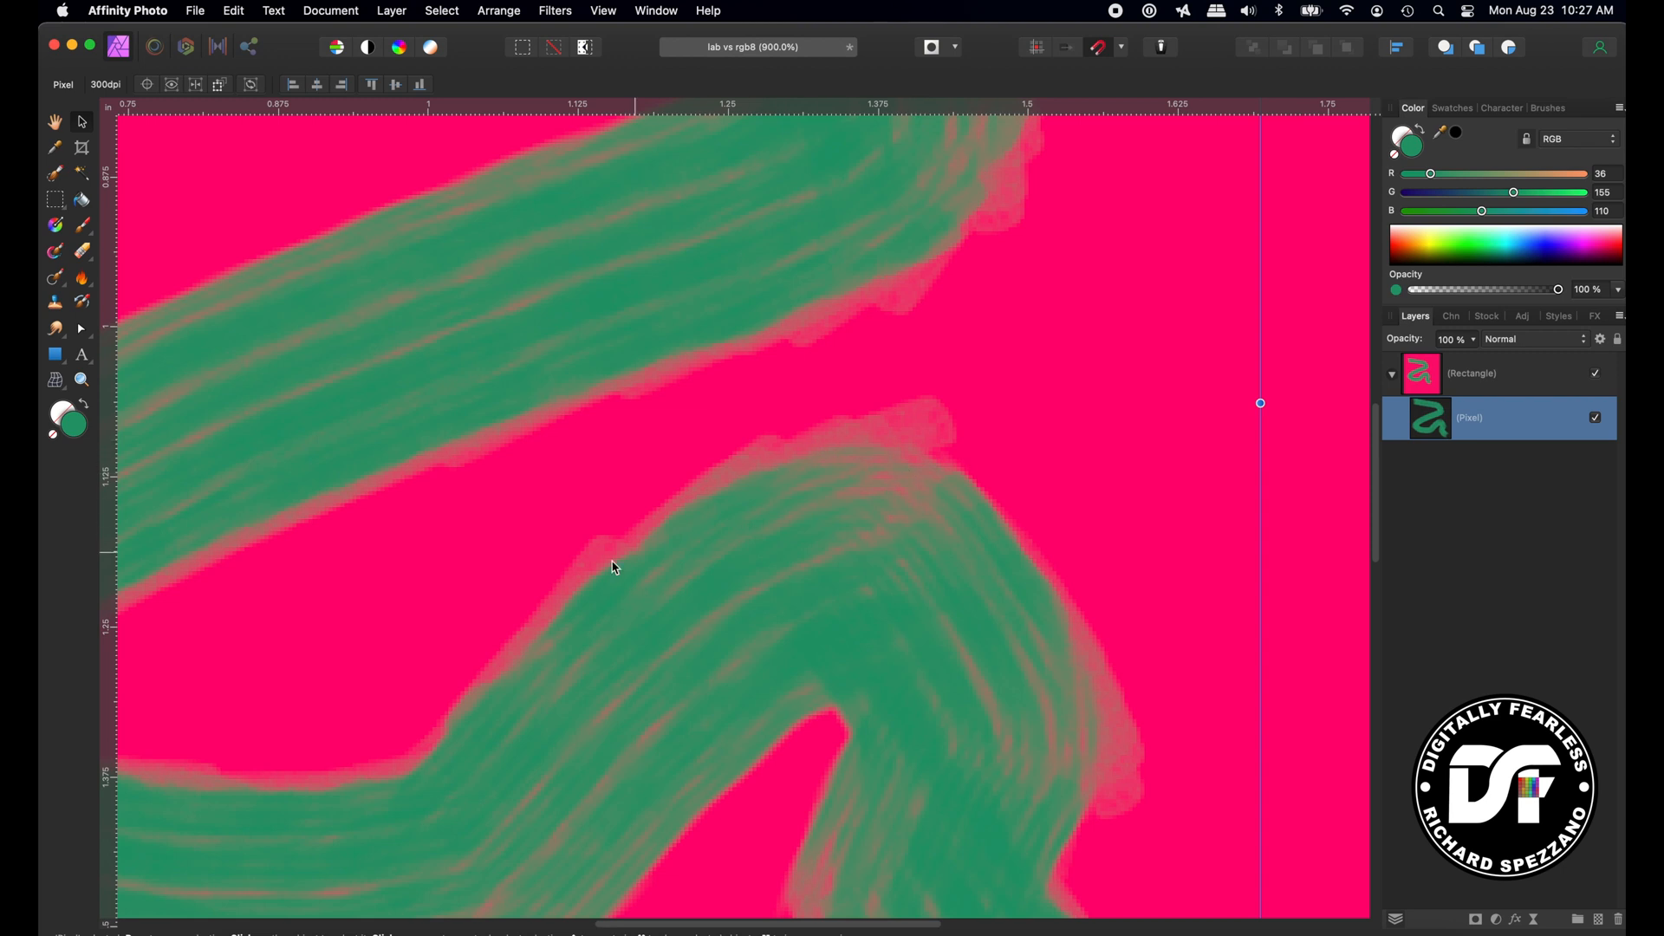
{"action": "mouse_move", "coordinate": [744, 553]}
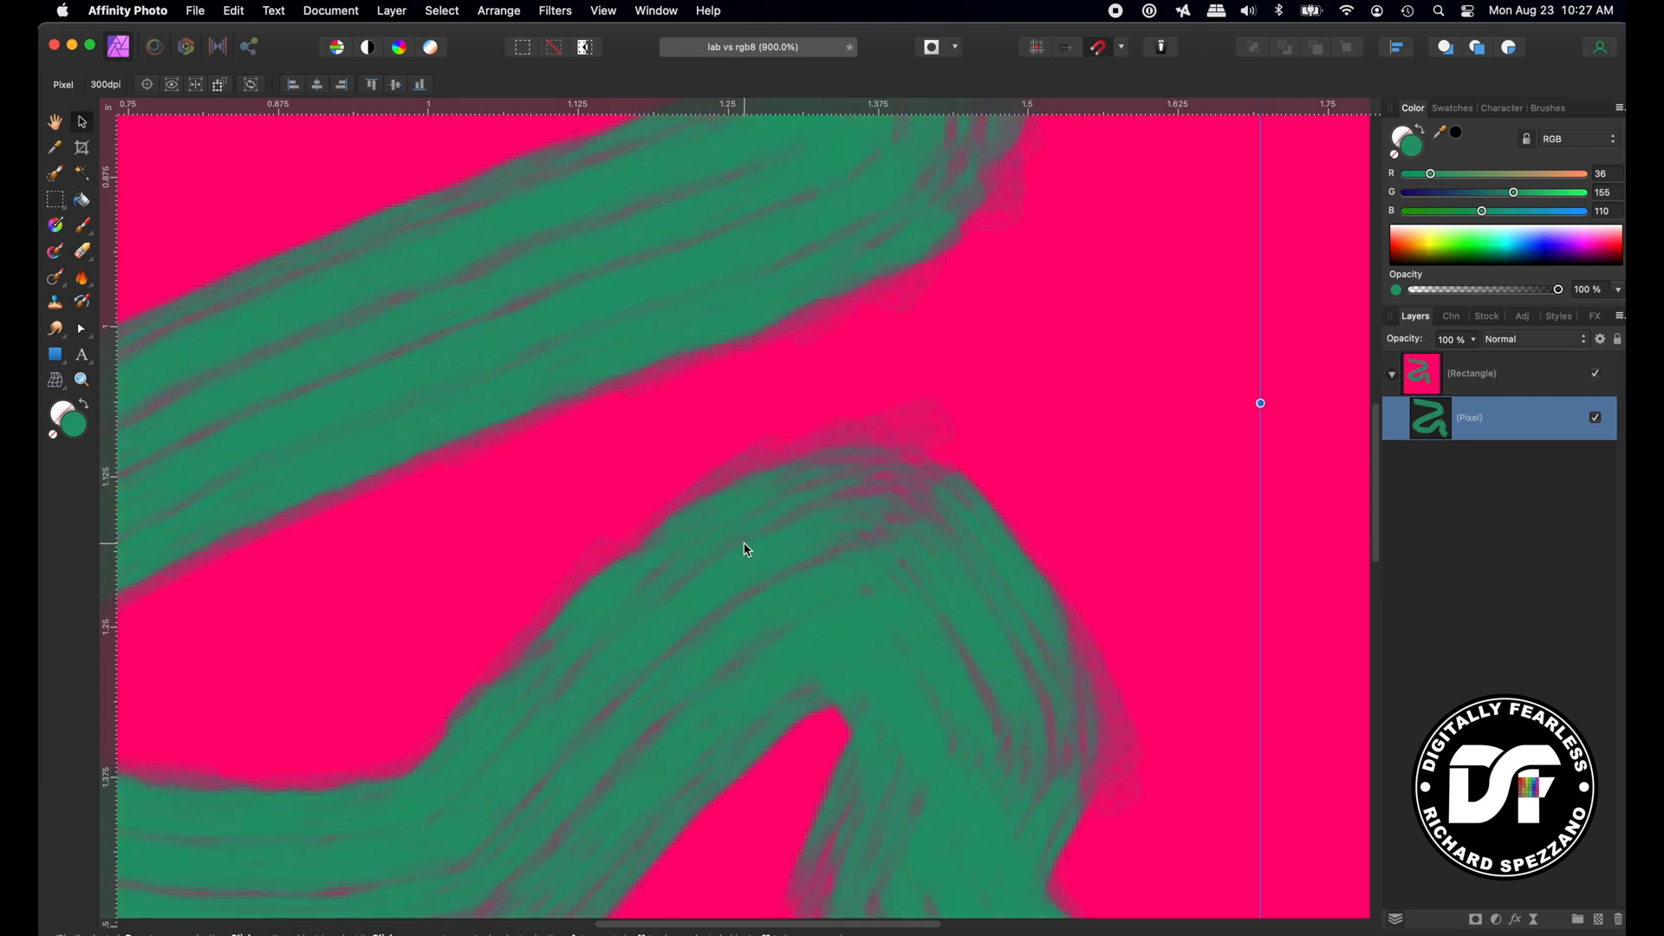
{"action": "mouse_move", "coordinate": [850, 421]}
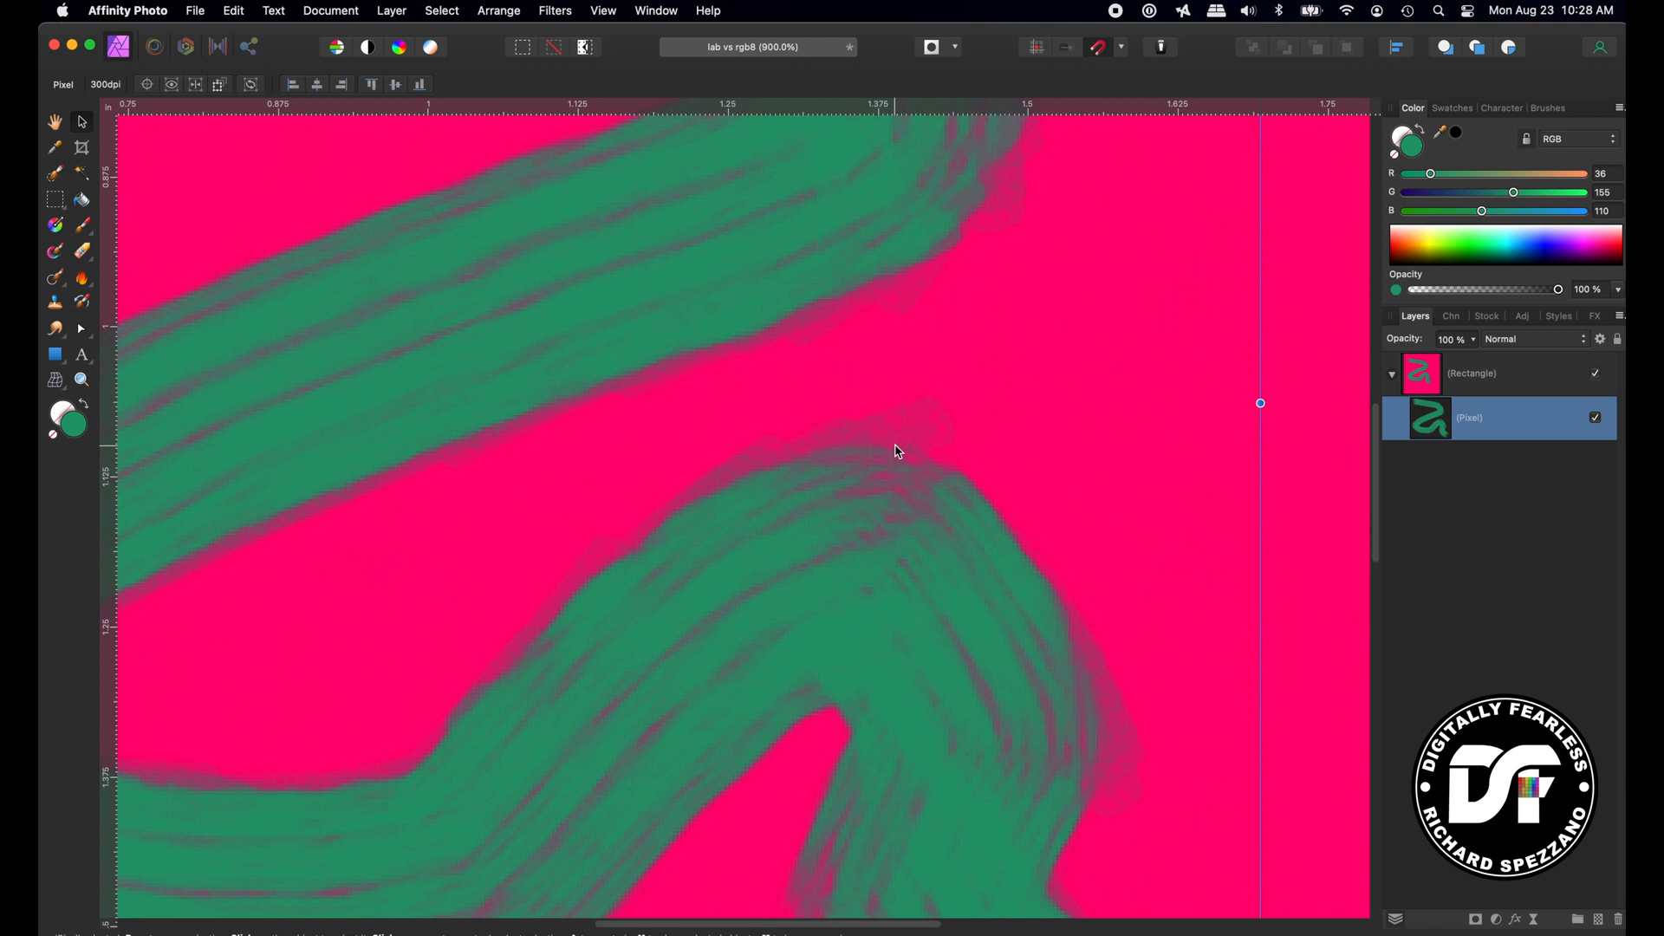
{"action": "mouse_move", "coordinate": [734, 397]}
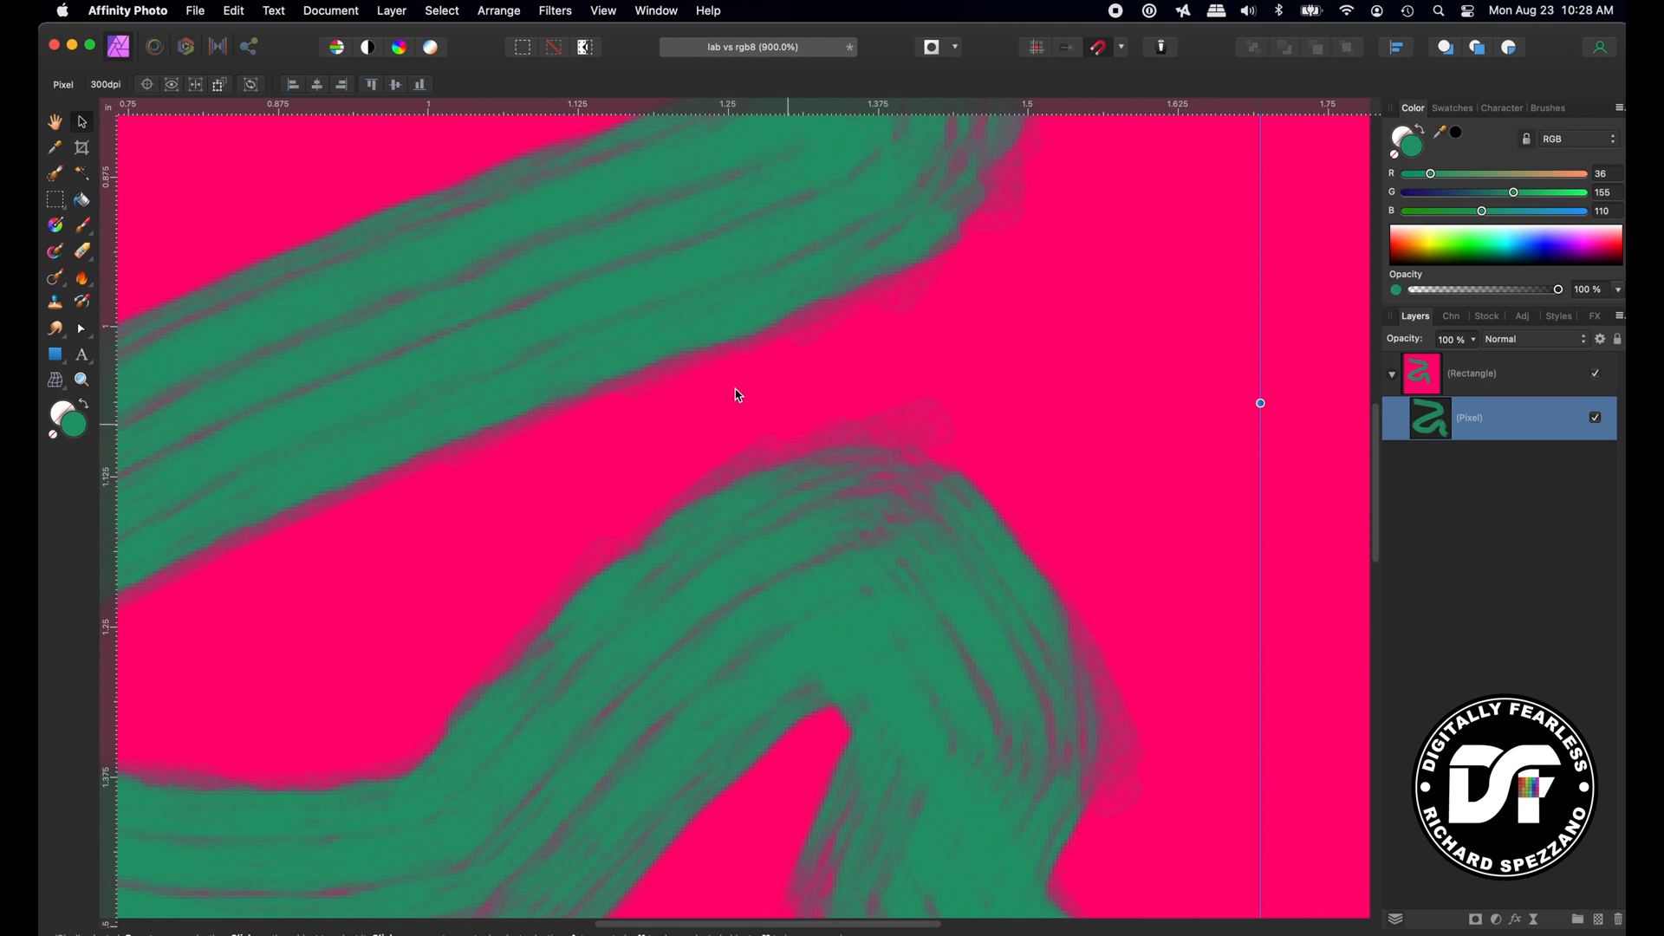
Step: Convert the RGB/8 document to LAB/16 with the CIELAB D50 profile
{"action": "left_click", "coordinate": [331, 10]}
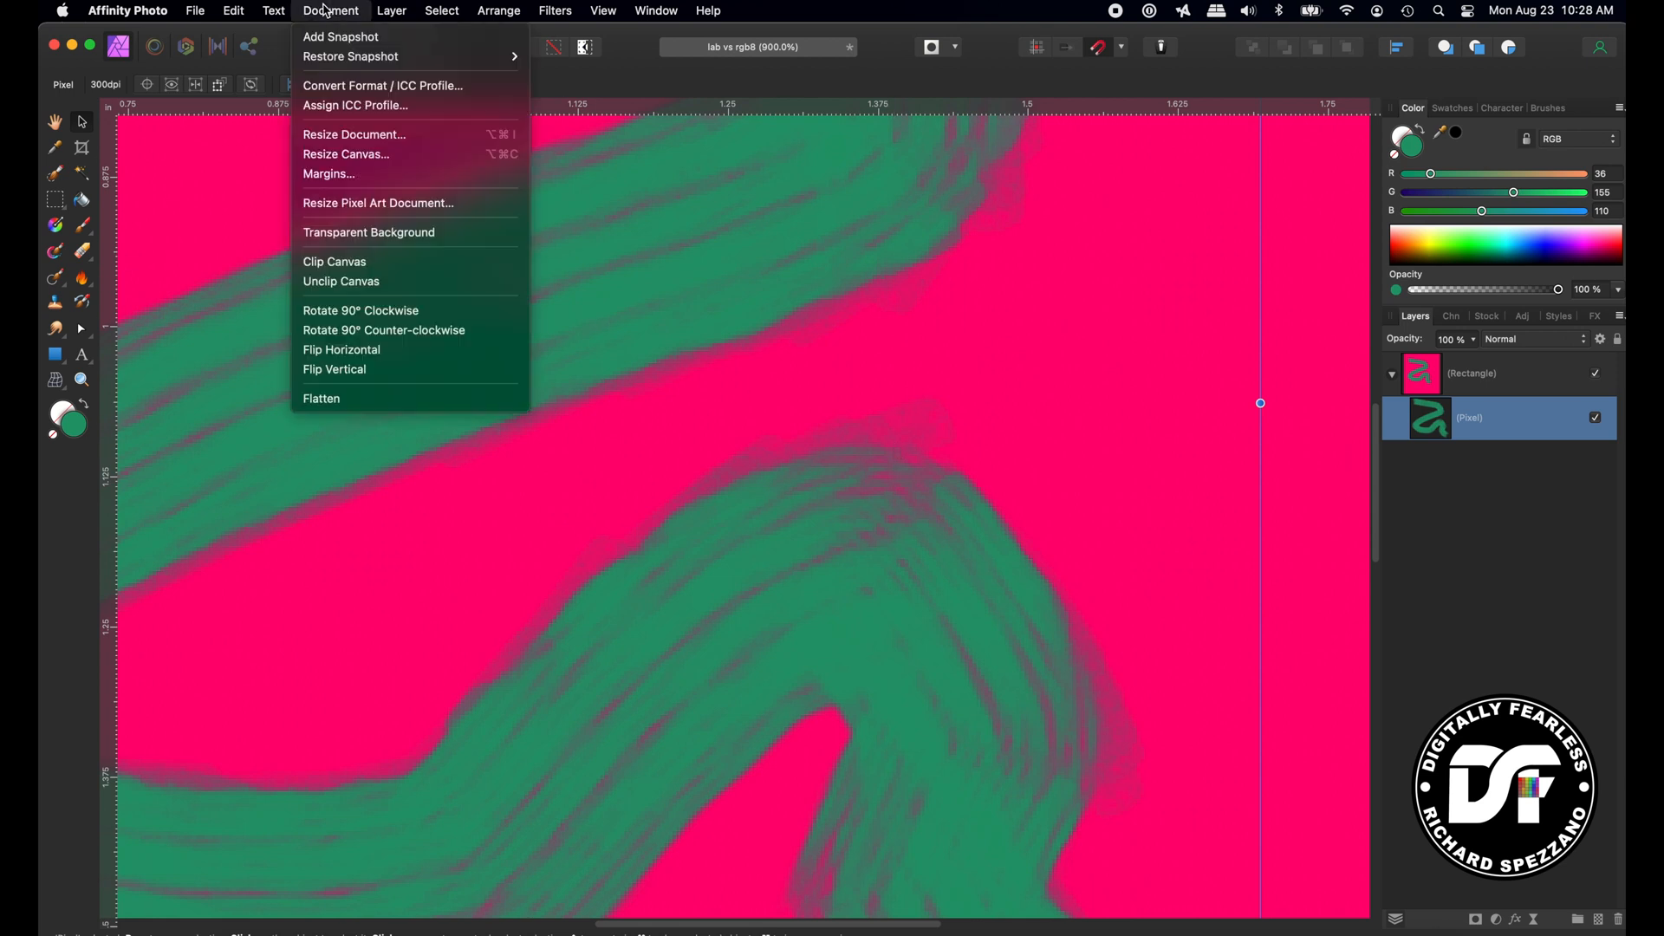
{"action": "left_click", "coordinate": [382, 85]}
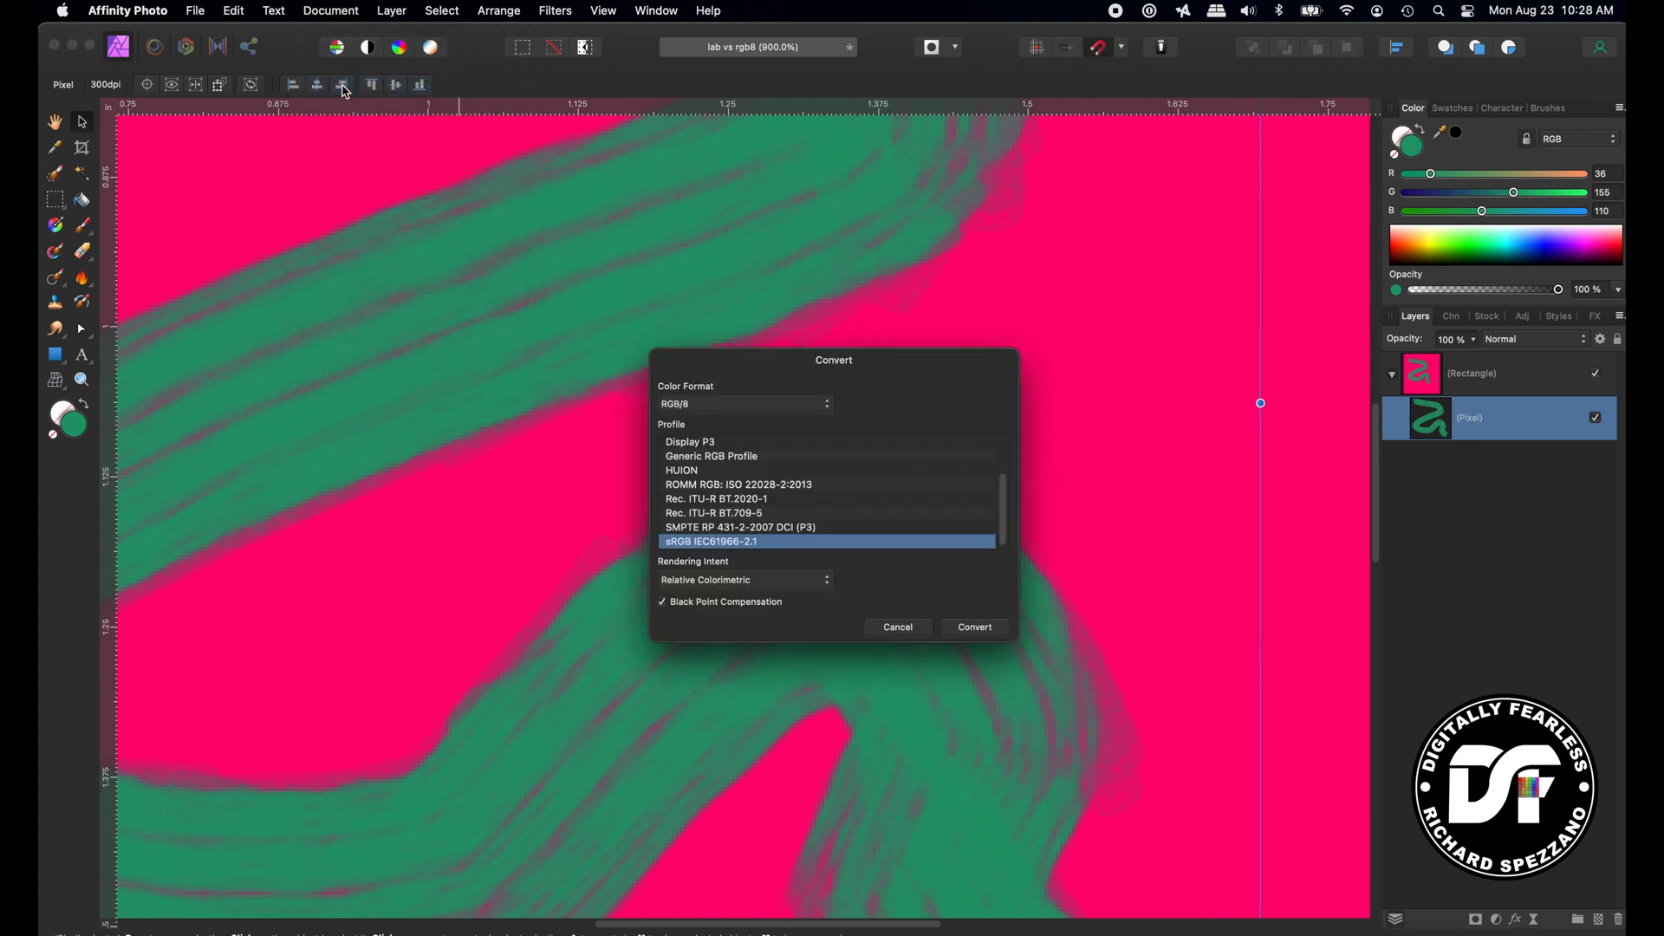
{"action": "mouse_move", "coordinate": [703, 557]}
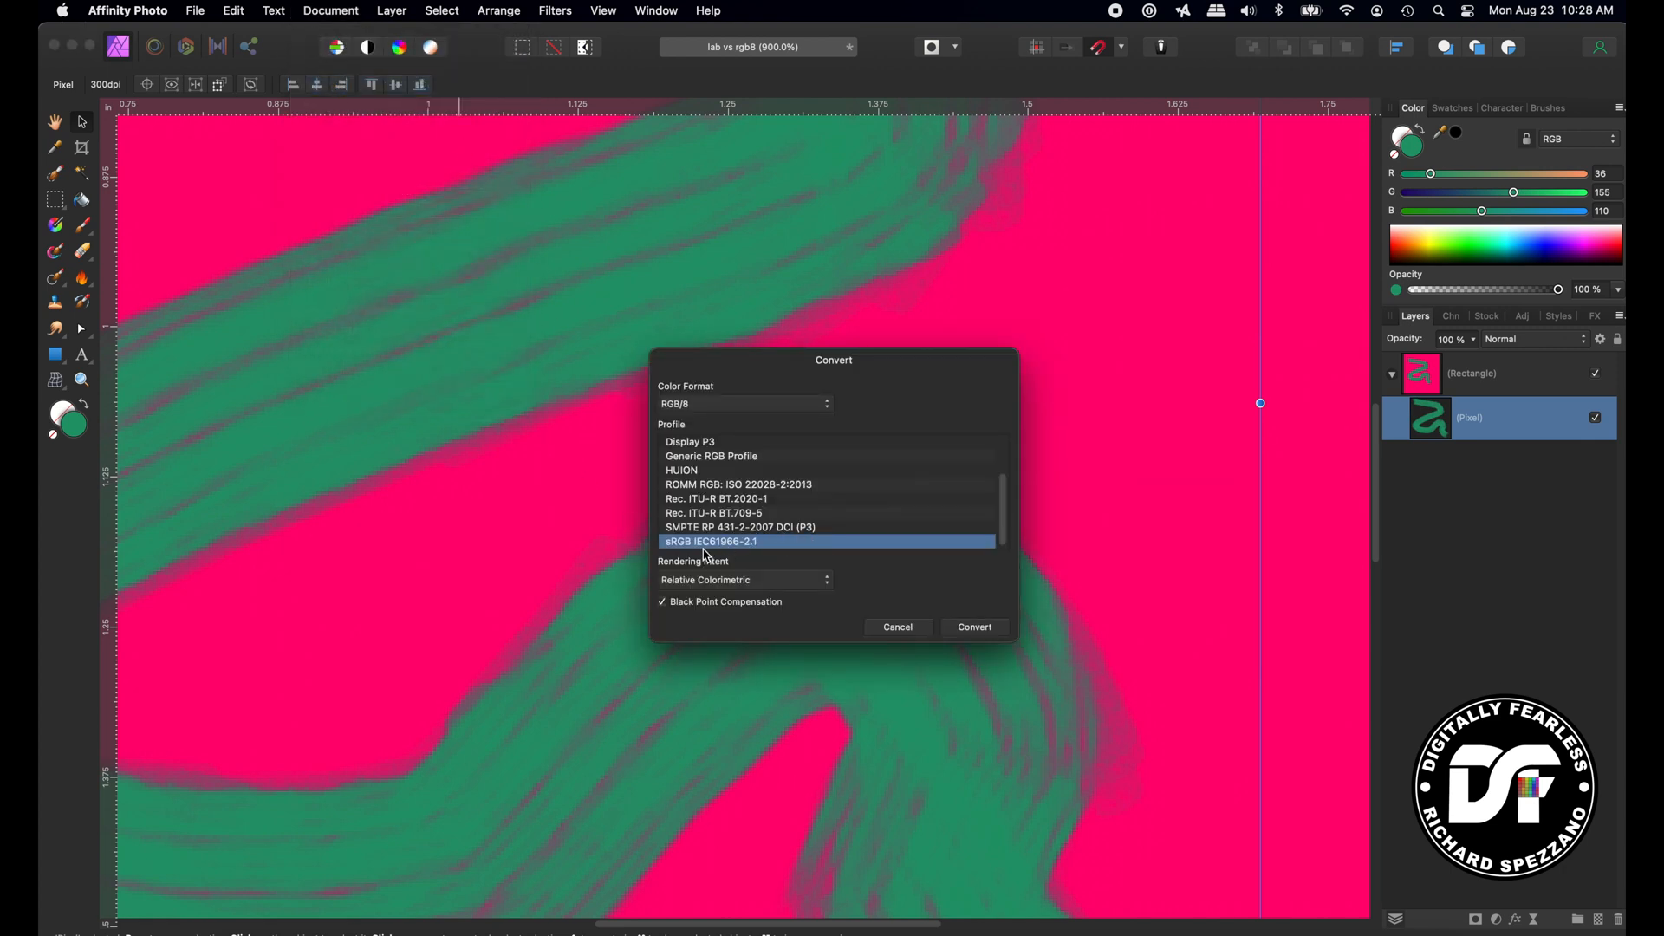
{"action": "mouse_move", "coordinate": [626, 413]}
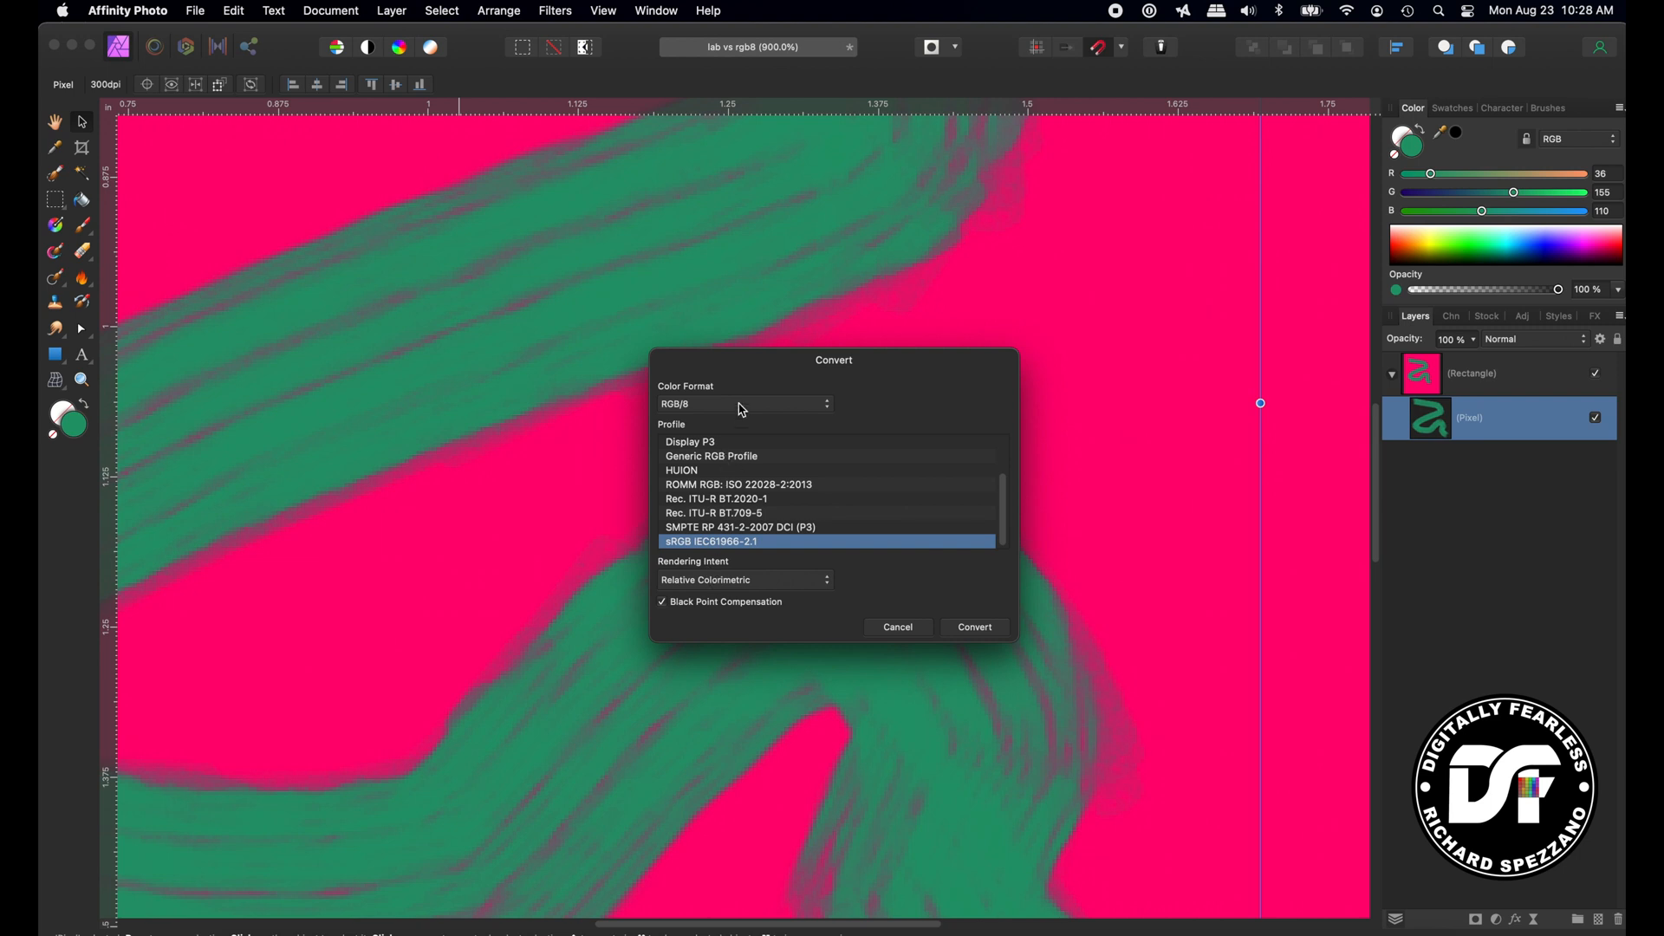
{"action": "left_click", "coordinate": [743, 404]}
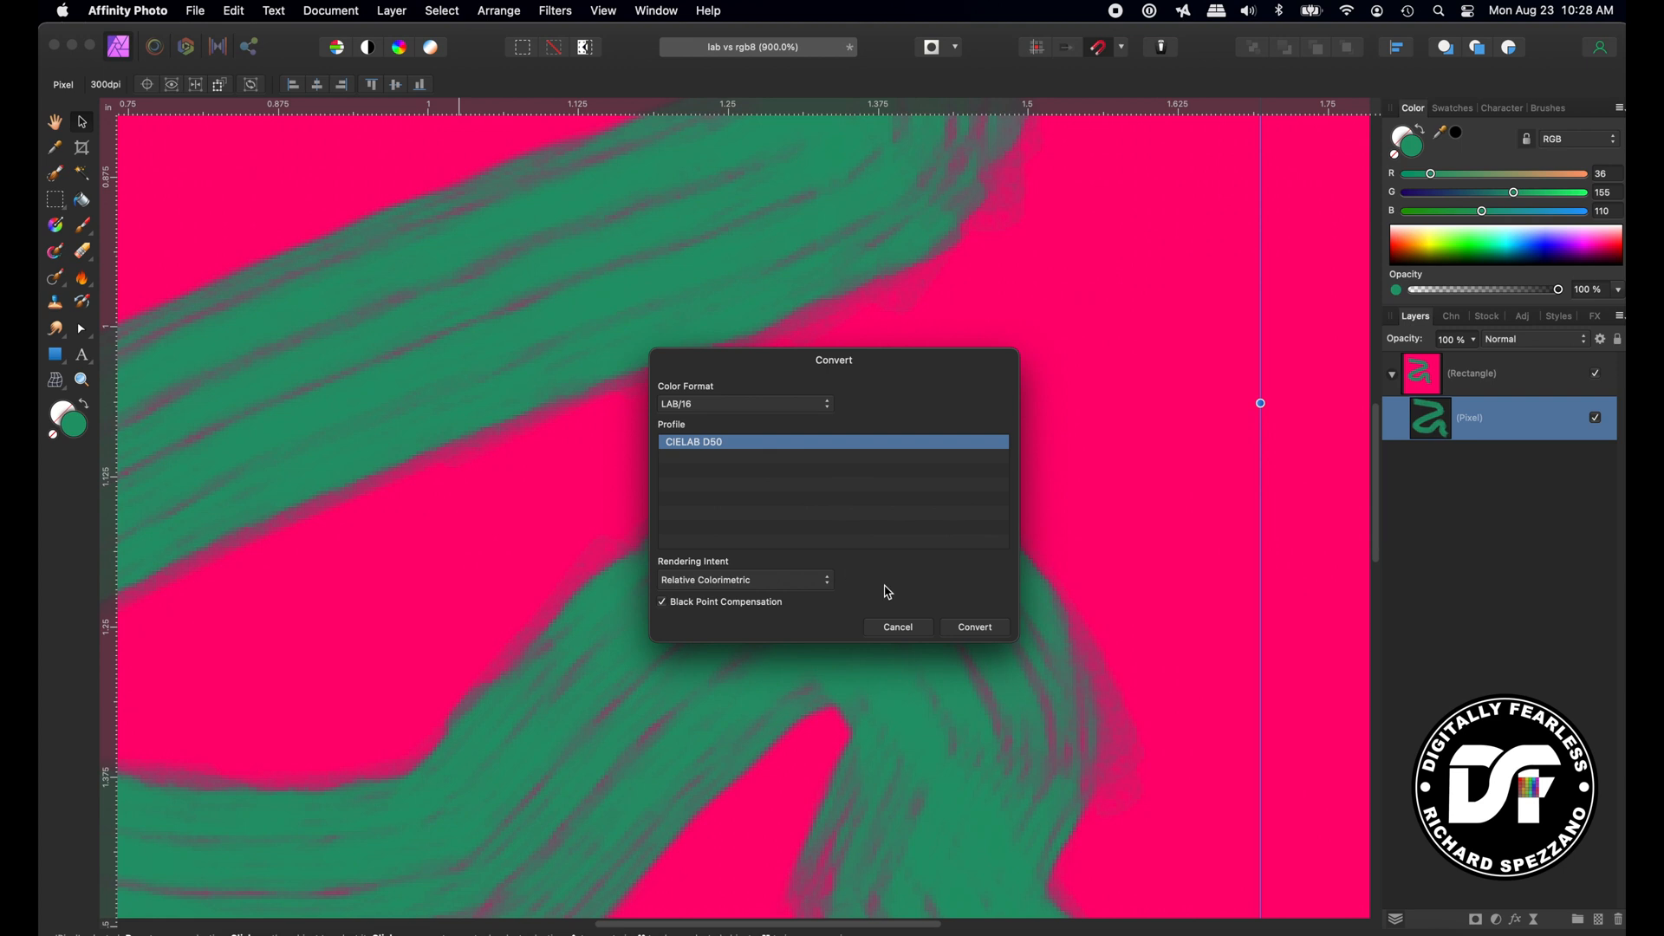
{"action": "left_click", "coordinate": [974, 627]}
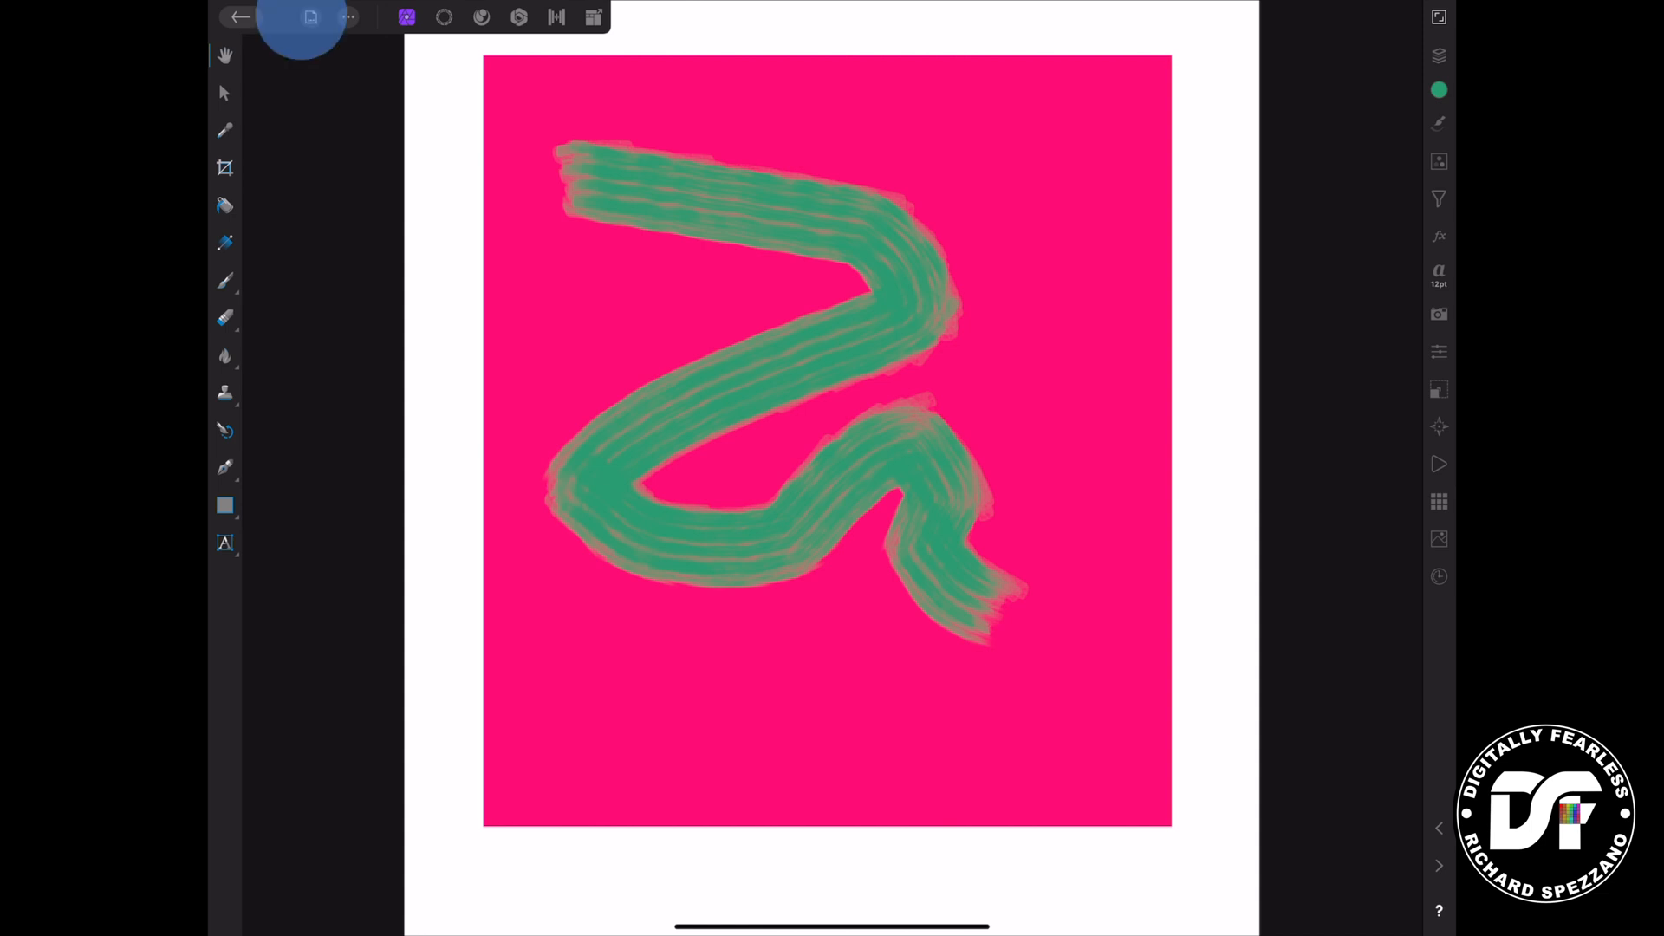
{"action": "left_click", "coordinate": [308, 17]}
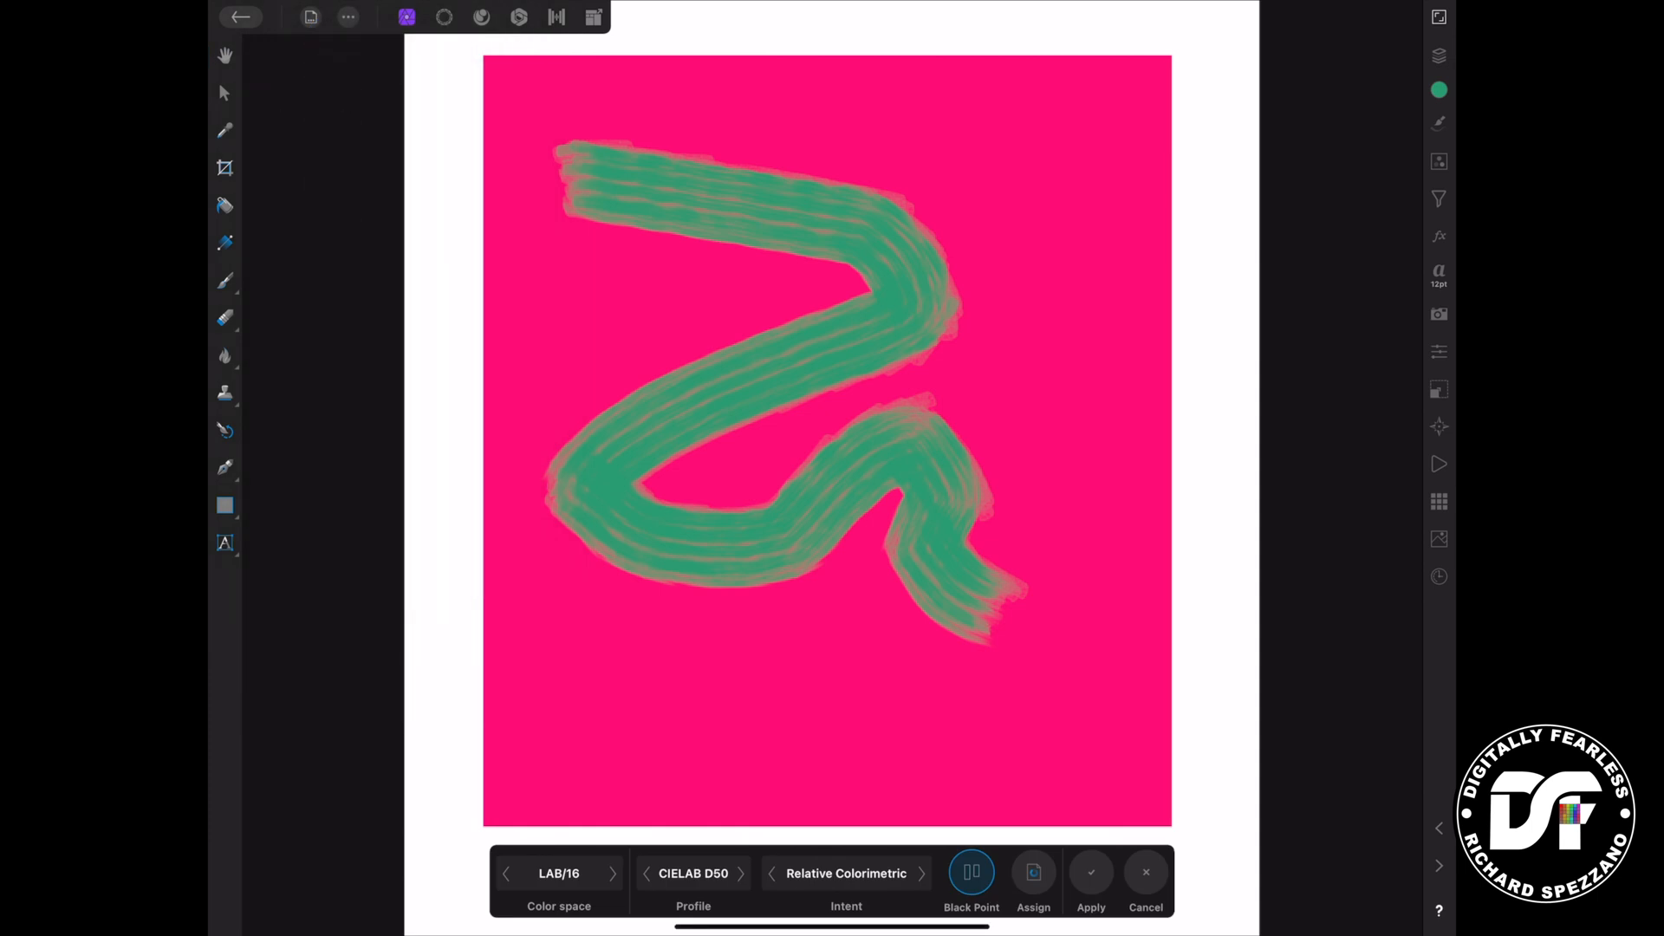
{"action": "left_click", "coordinate": [558, 873]}
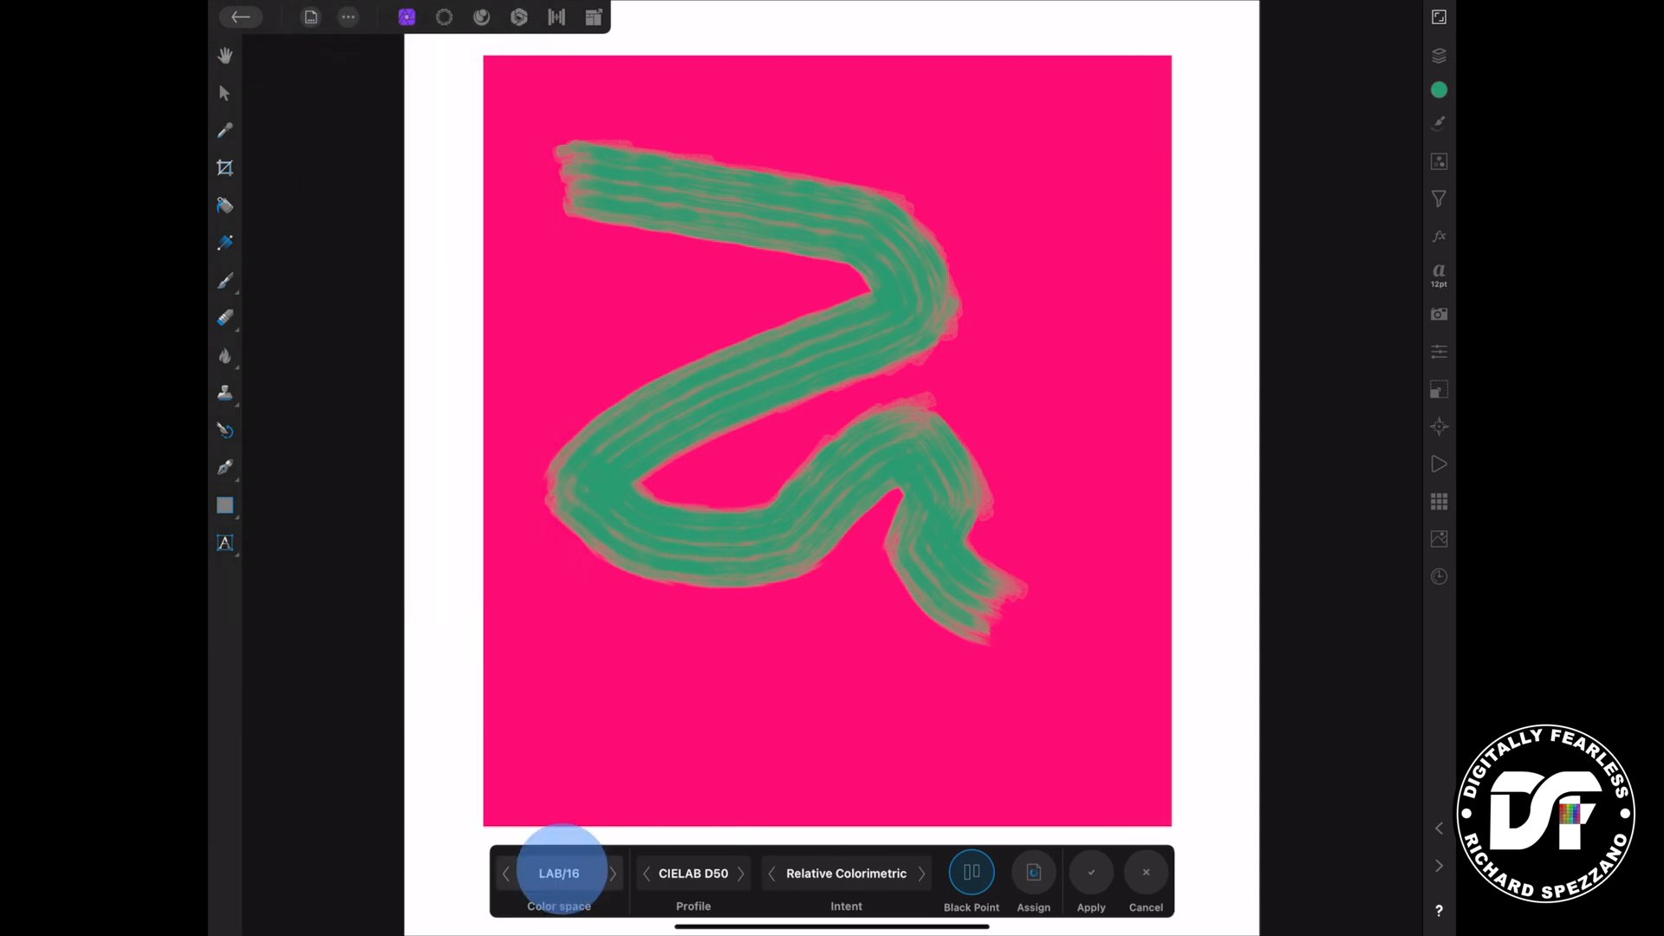
{"action": "left_click", "coordinate": [559, 873]}
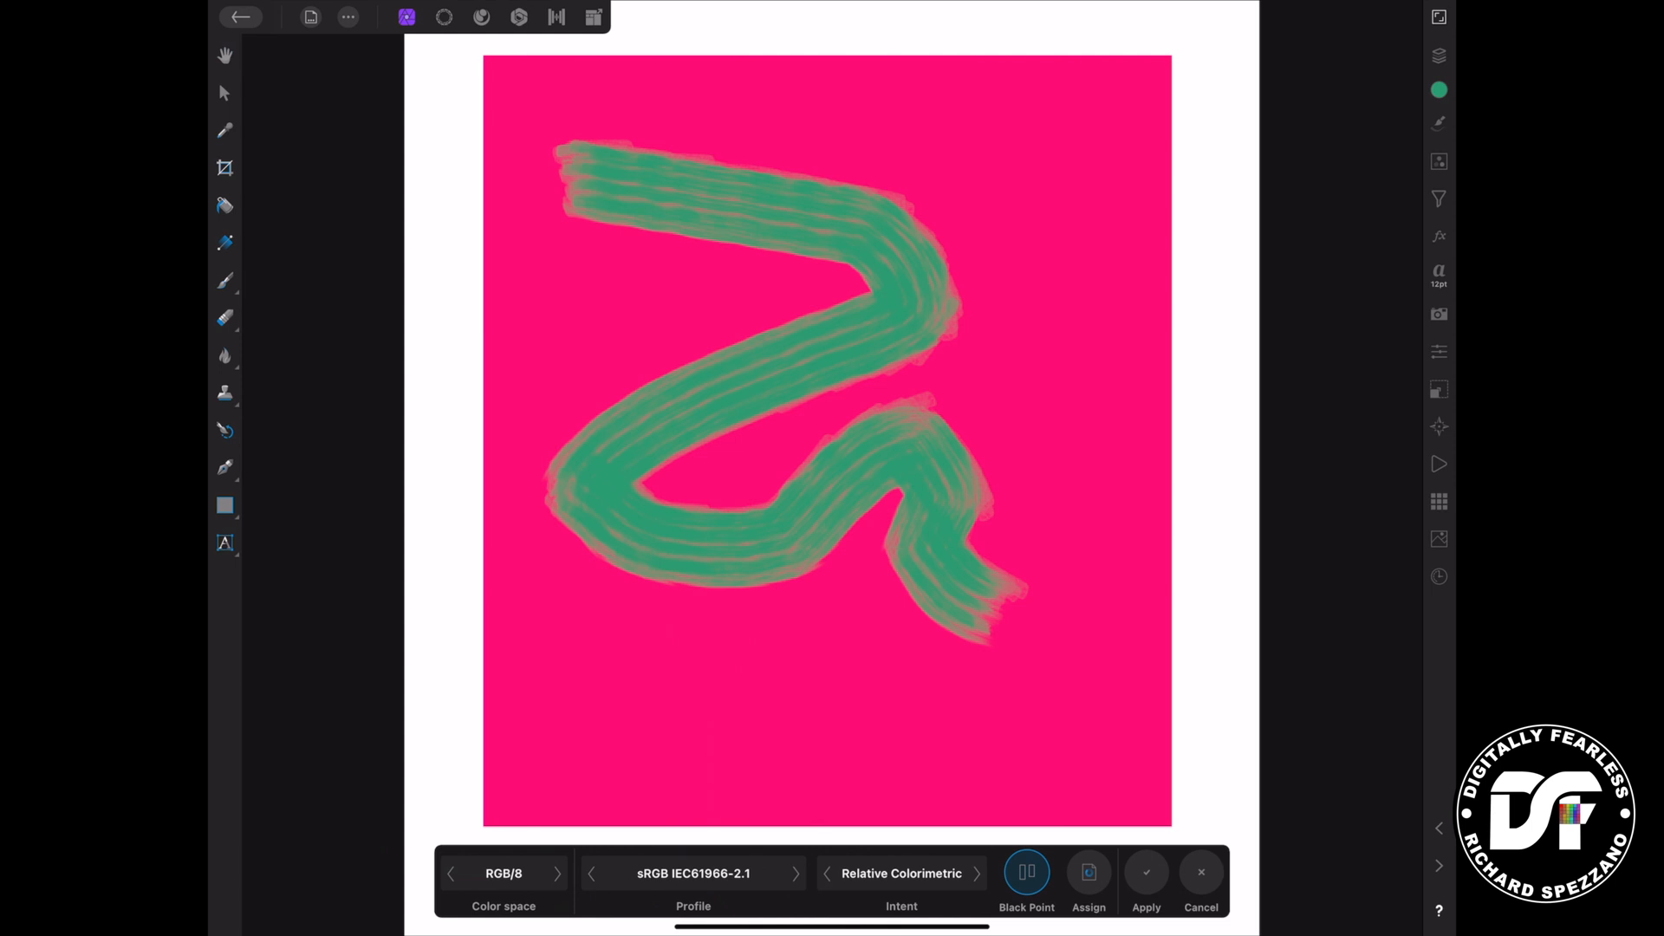
{"action": "left_click", "coordinate": [1146, 873]}
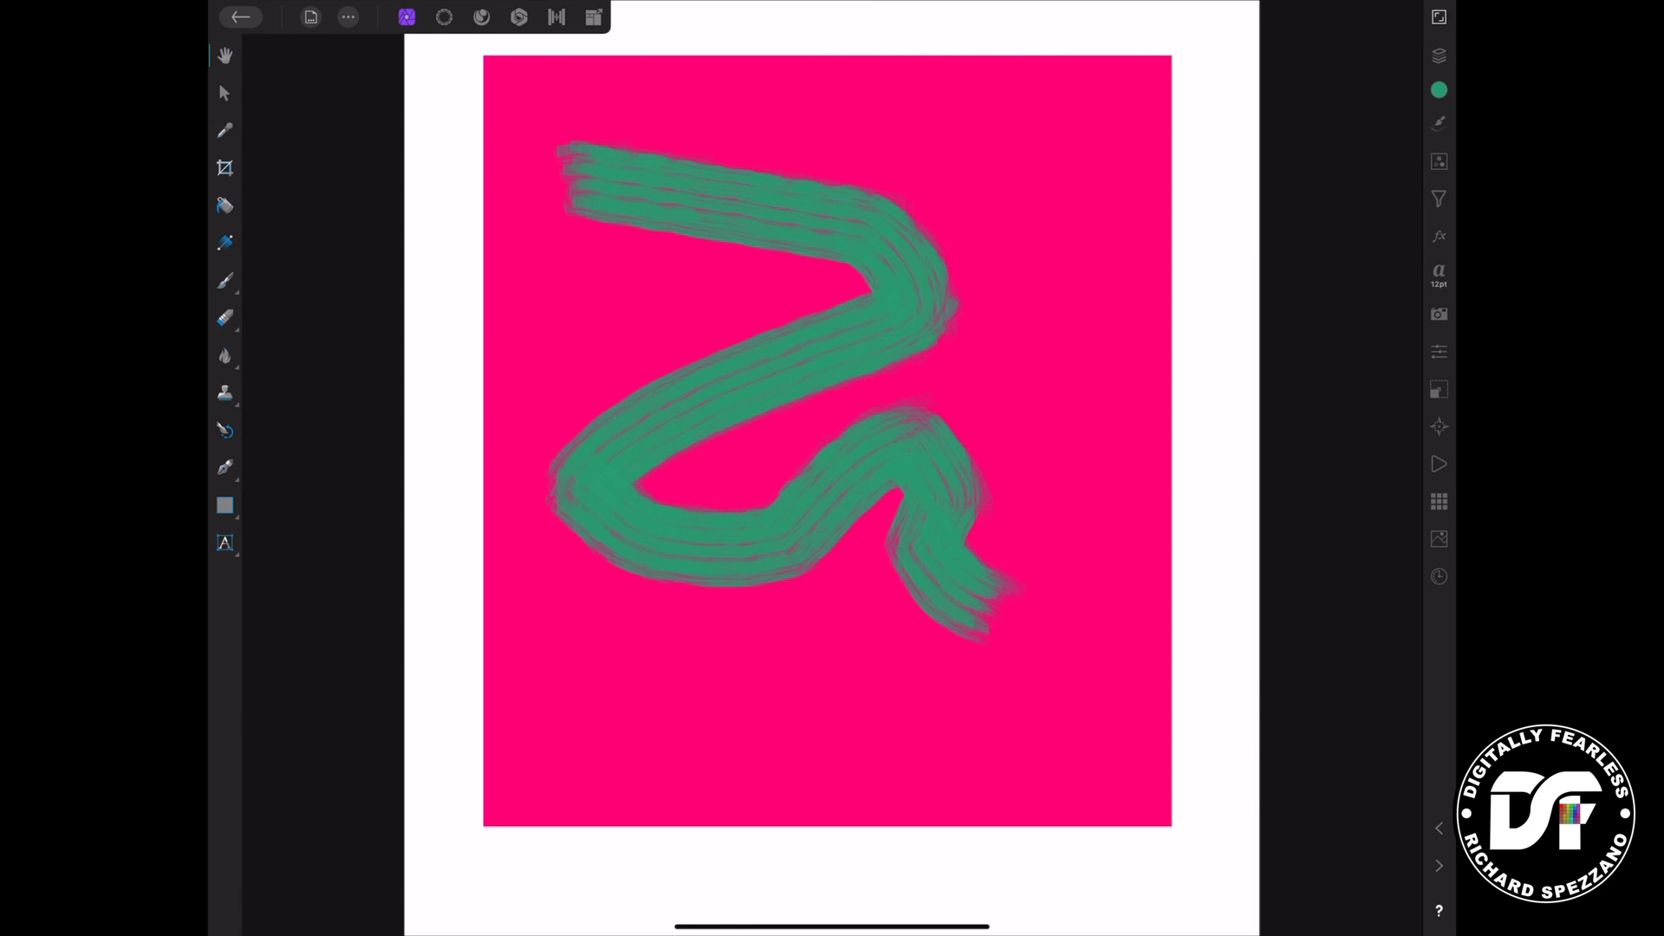
{"action": "left_click", "coordinate": [310, 17]}
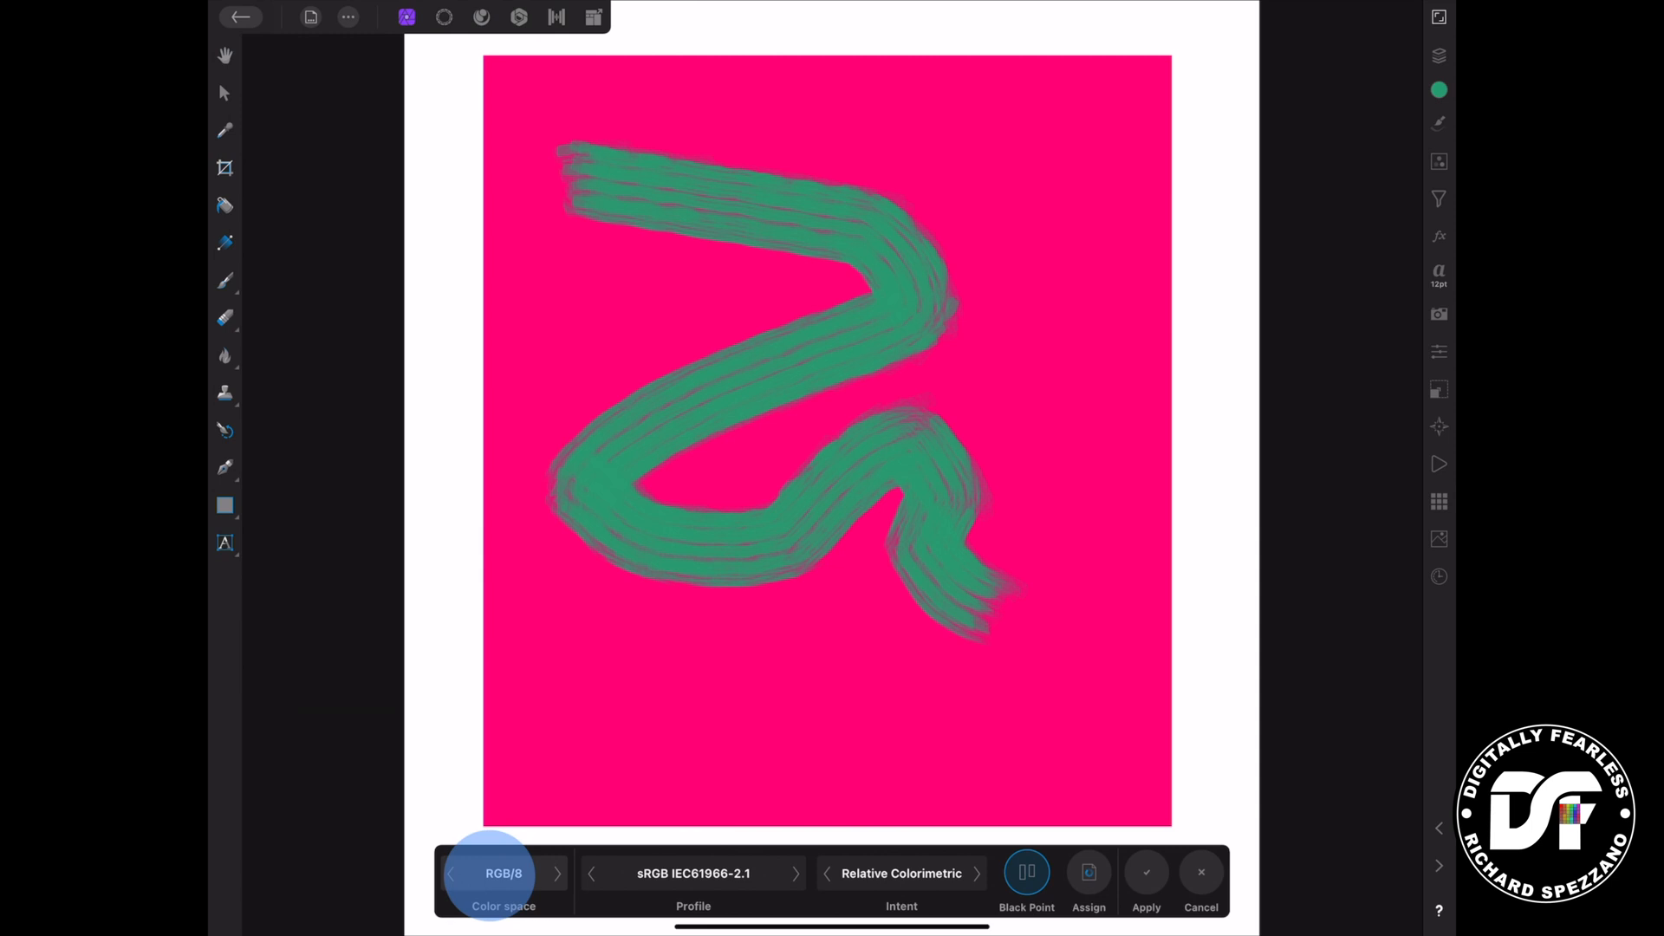
{"action": "left_click", "coordinate": [503, 873]}
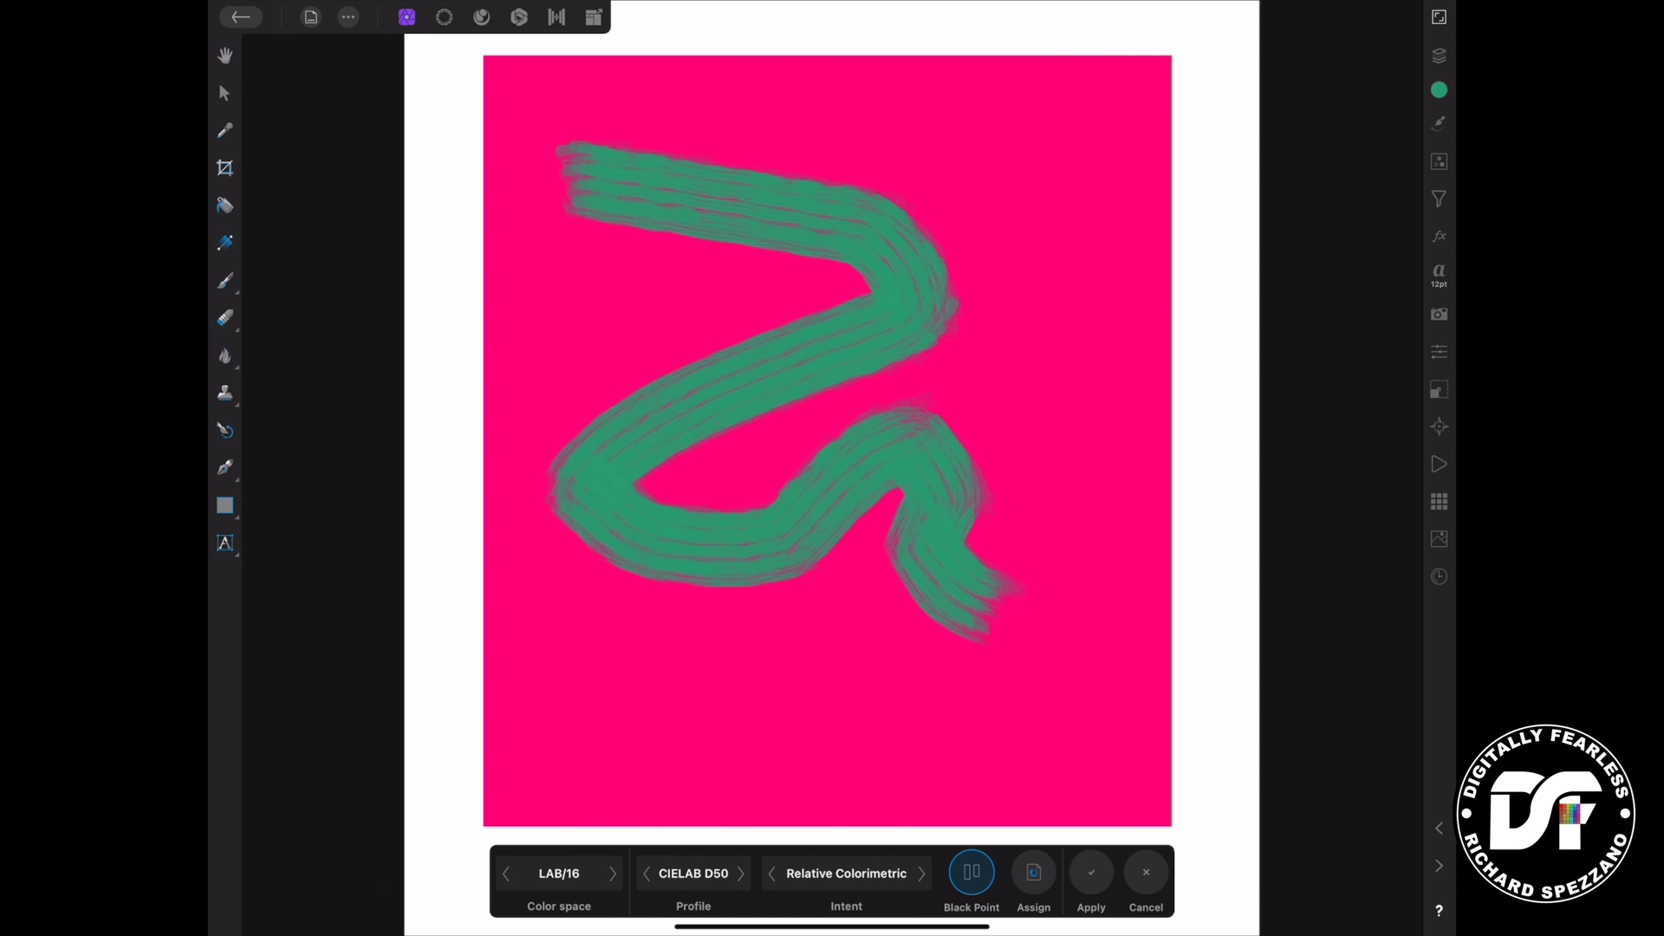
{"action": "left_click", "coordinate": [1091, 885]}
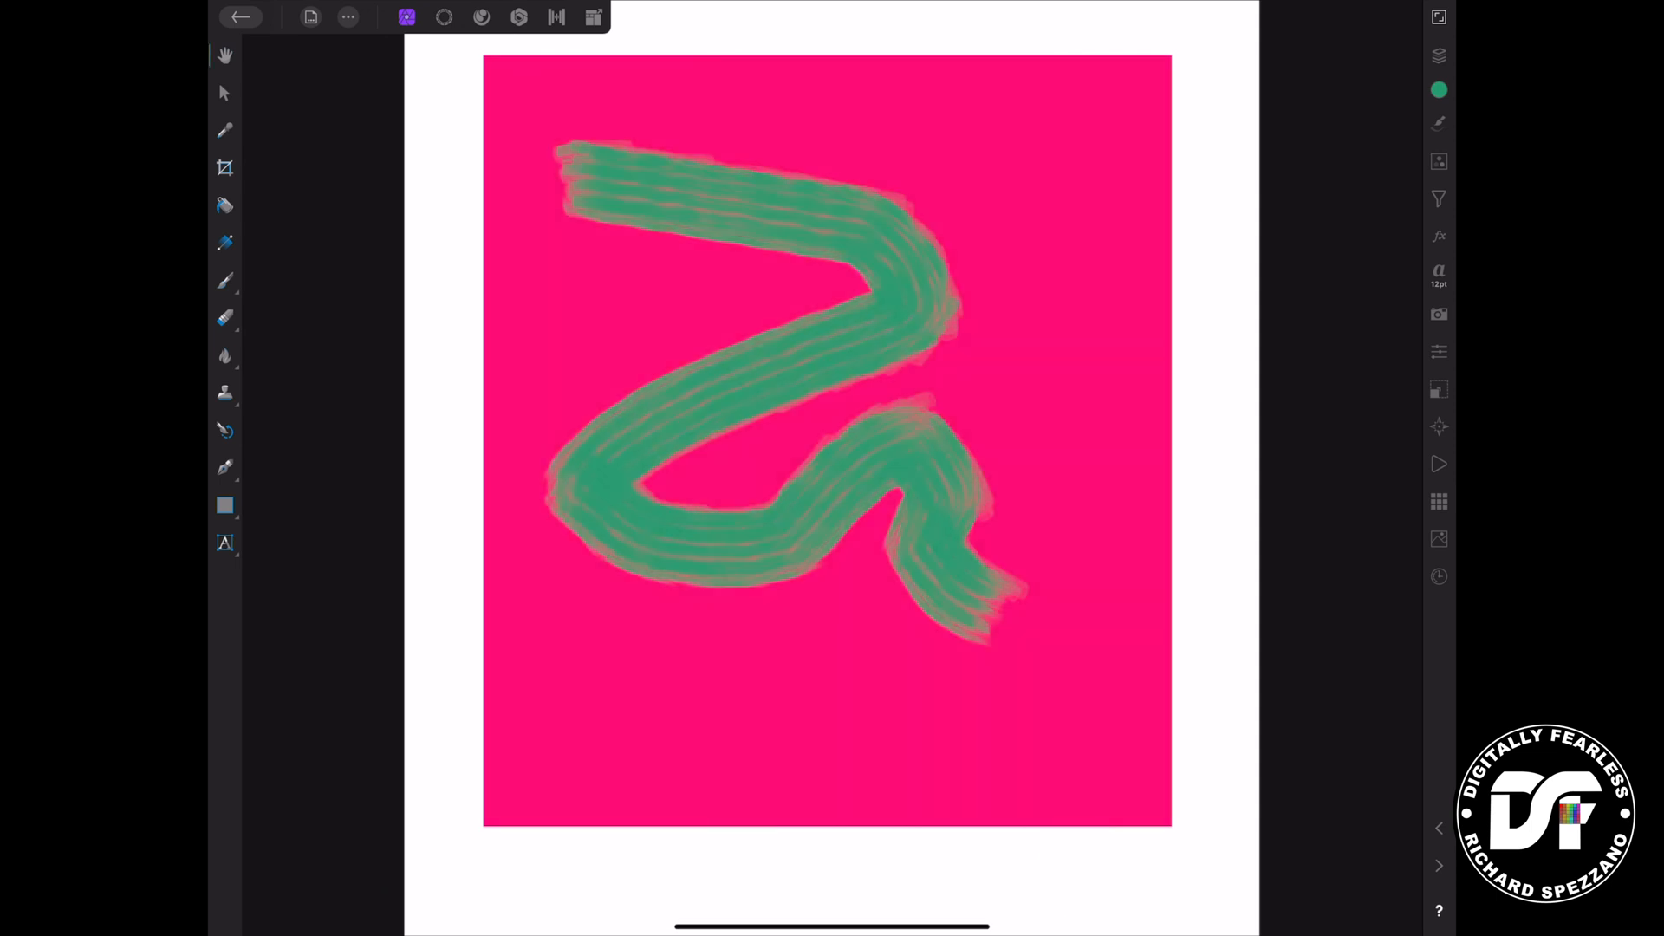